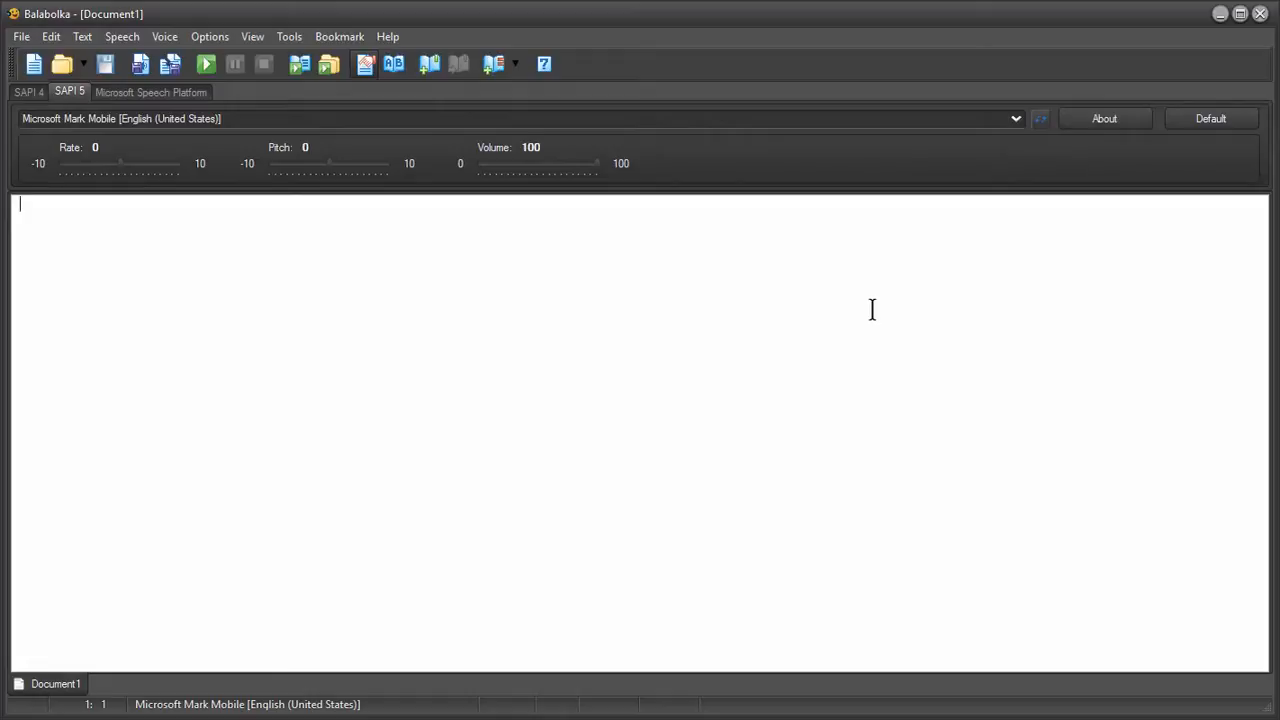
mouse_move(853, 260)
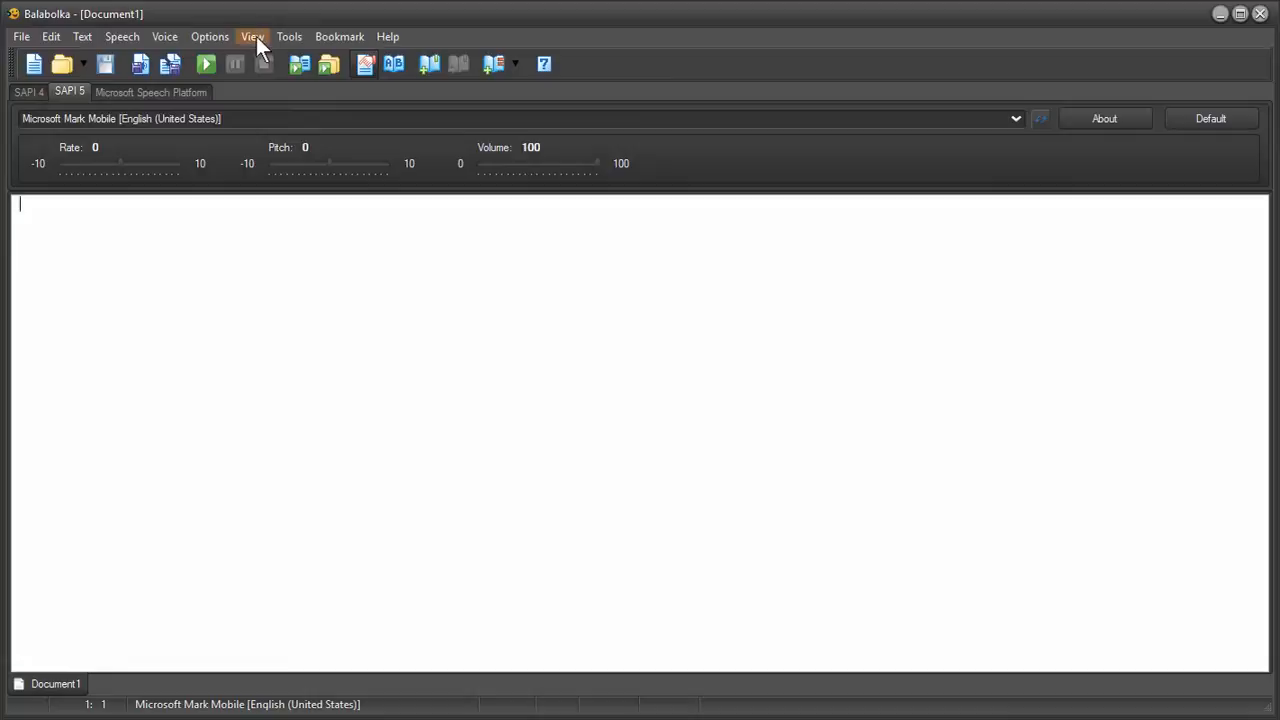
Review the appearance options and the list of available voices, keeping the current voice
click(252, 36)
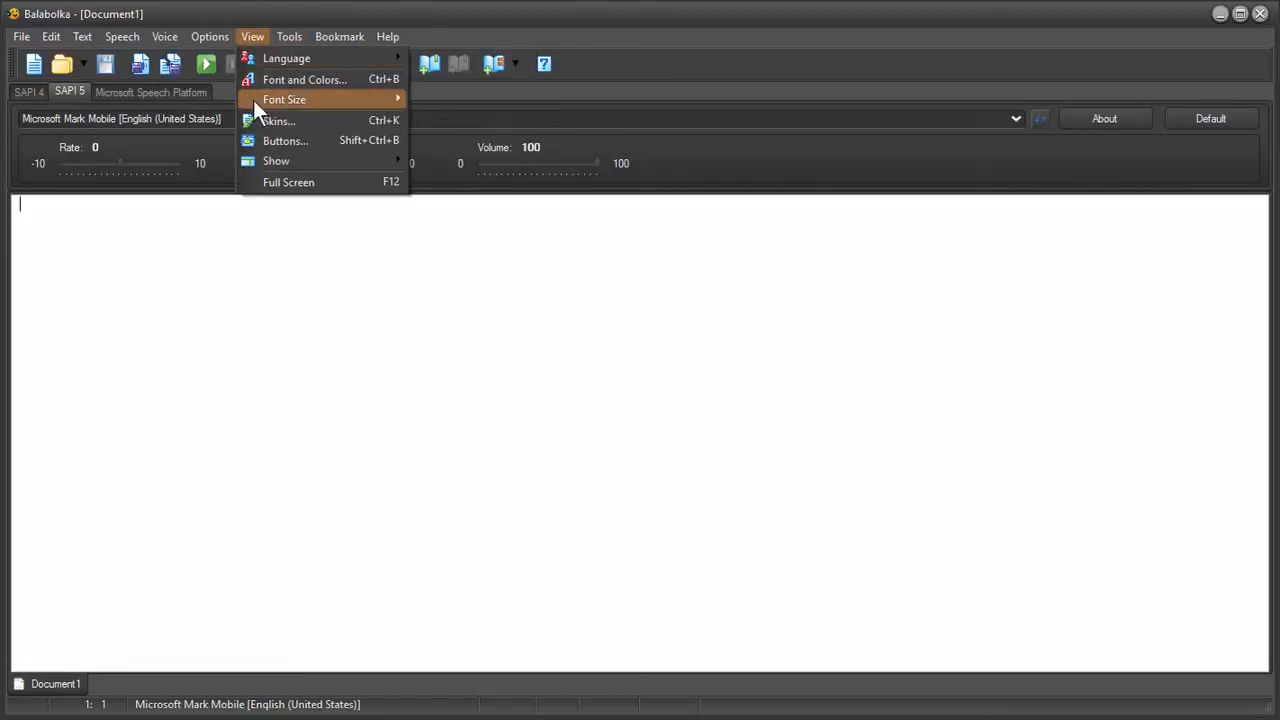
mouse_move(278, 120)
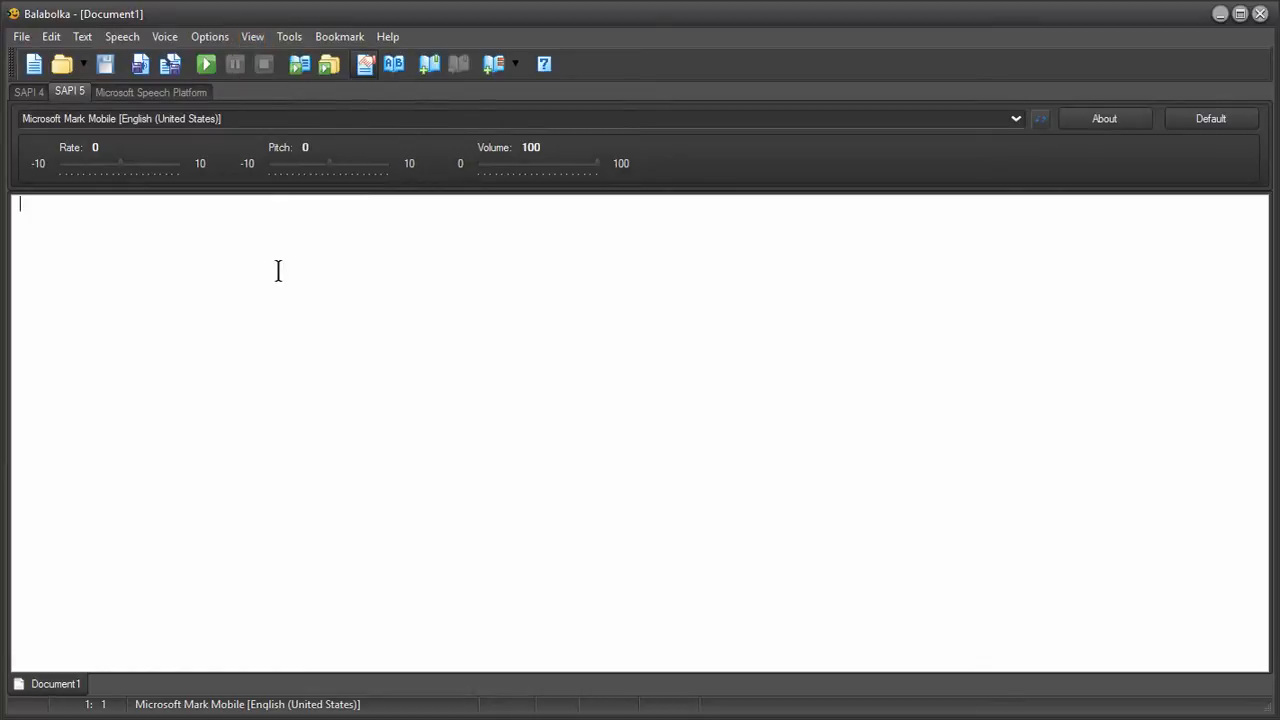
mouse_move(306, 283)
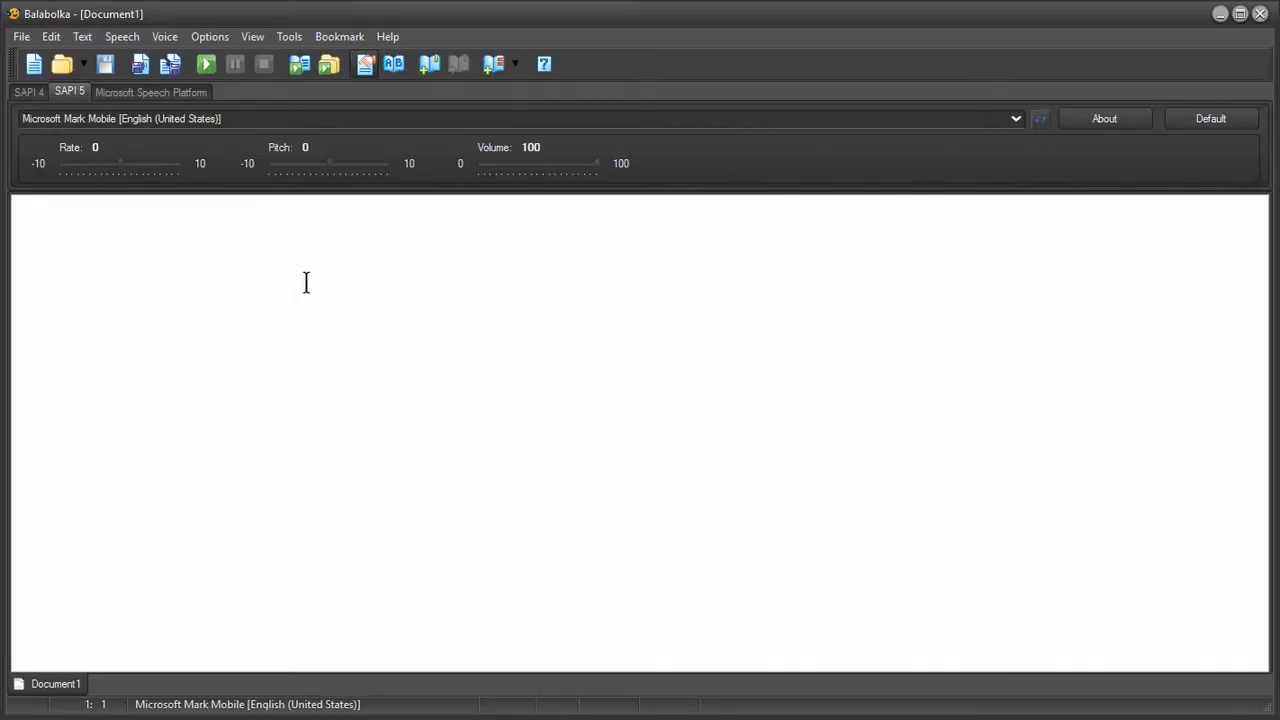
mouse_move(374, 278)
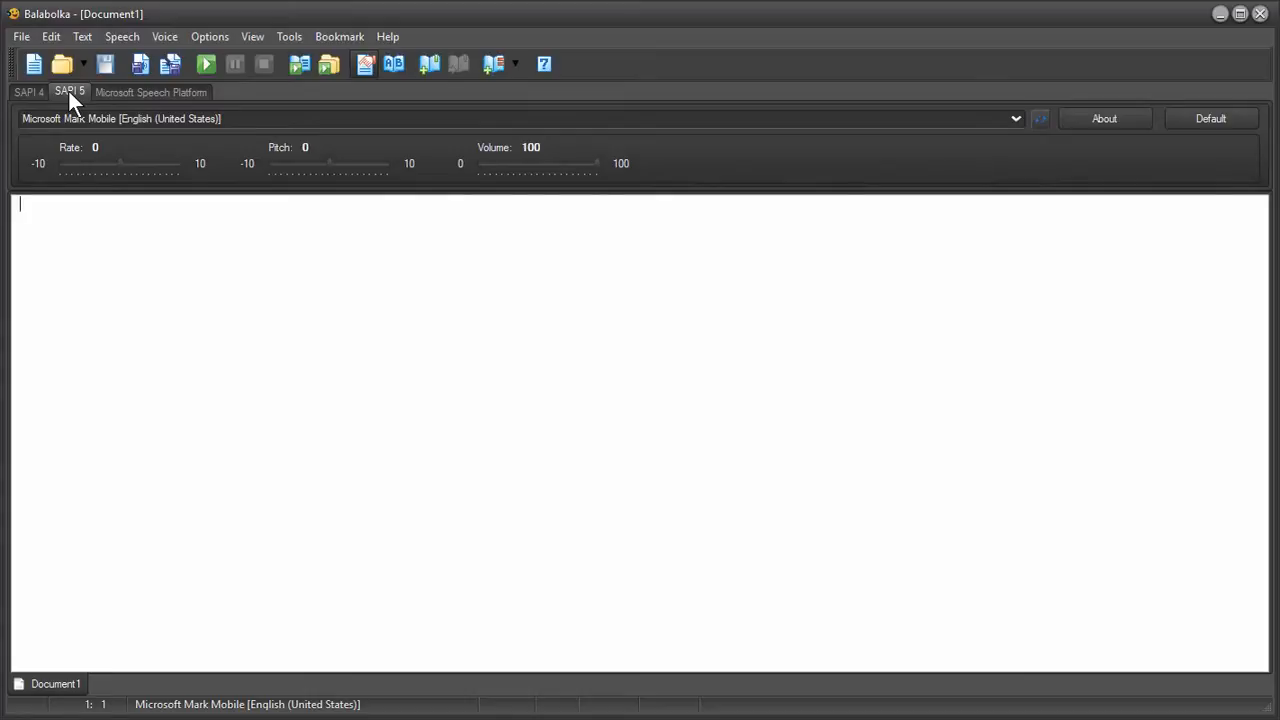
click(1015, 118)
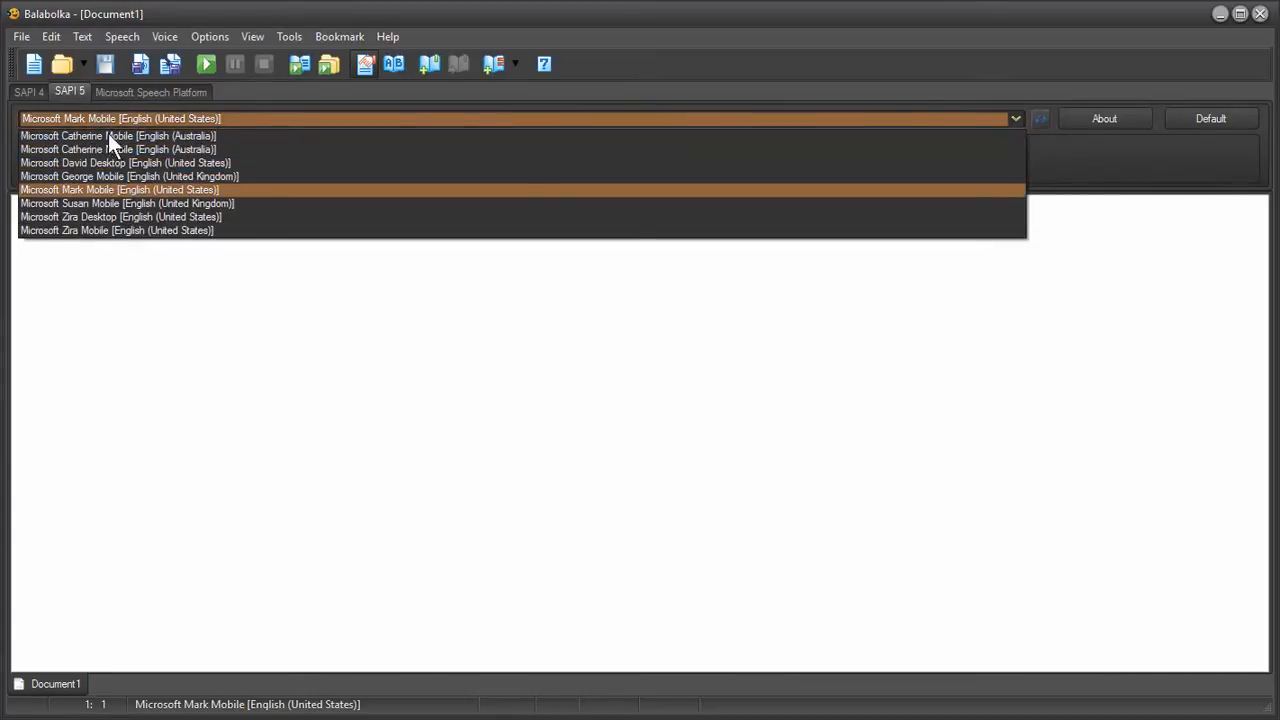
mouse_move(125, 162)
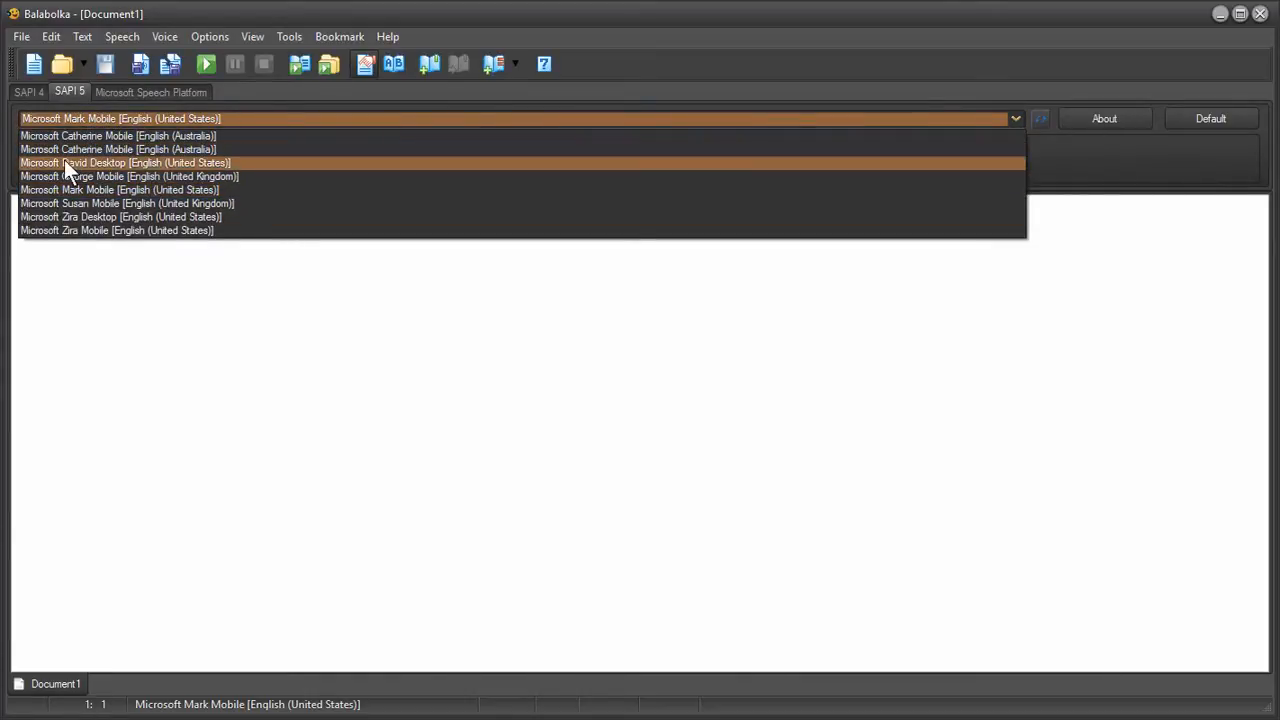
mouse_move(135, 176)
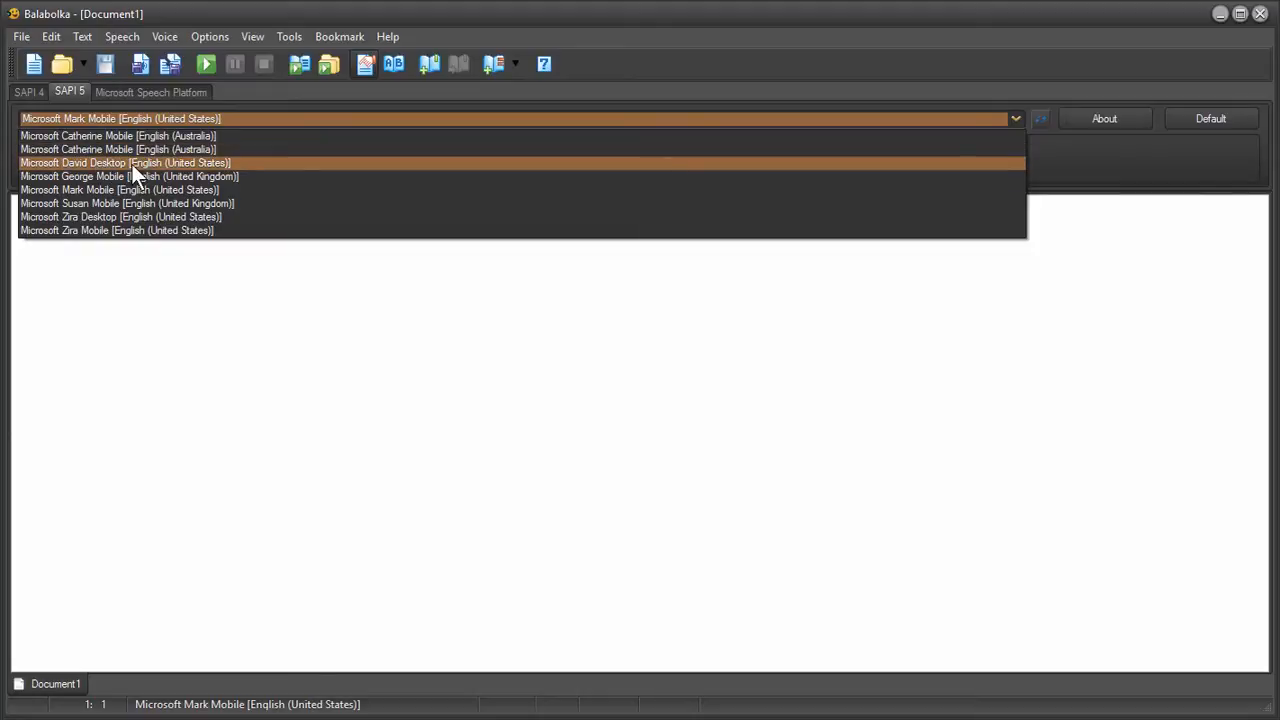
mouse_move(190, 176)
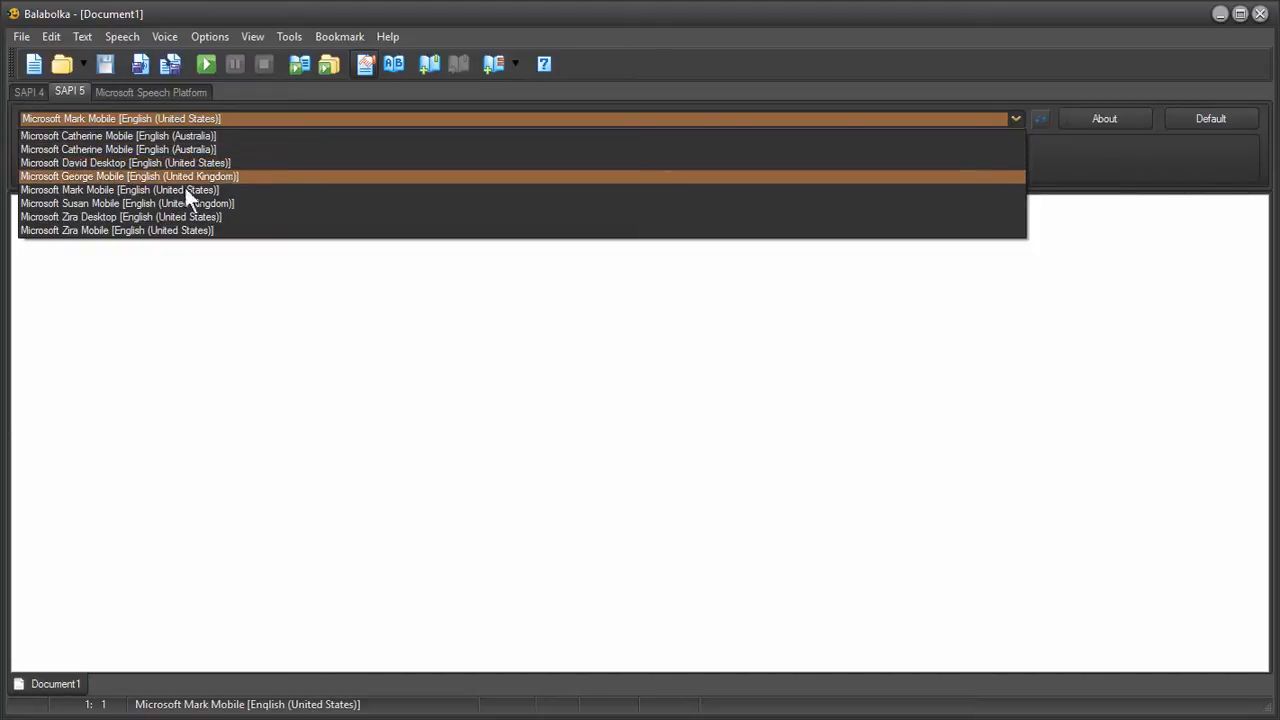
mouse_move(90, 248)
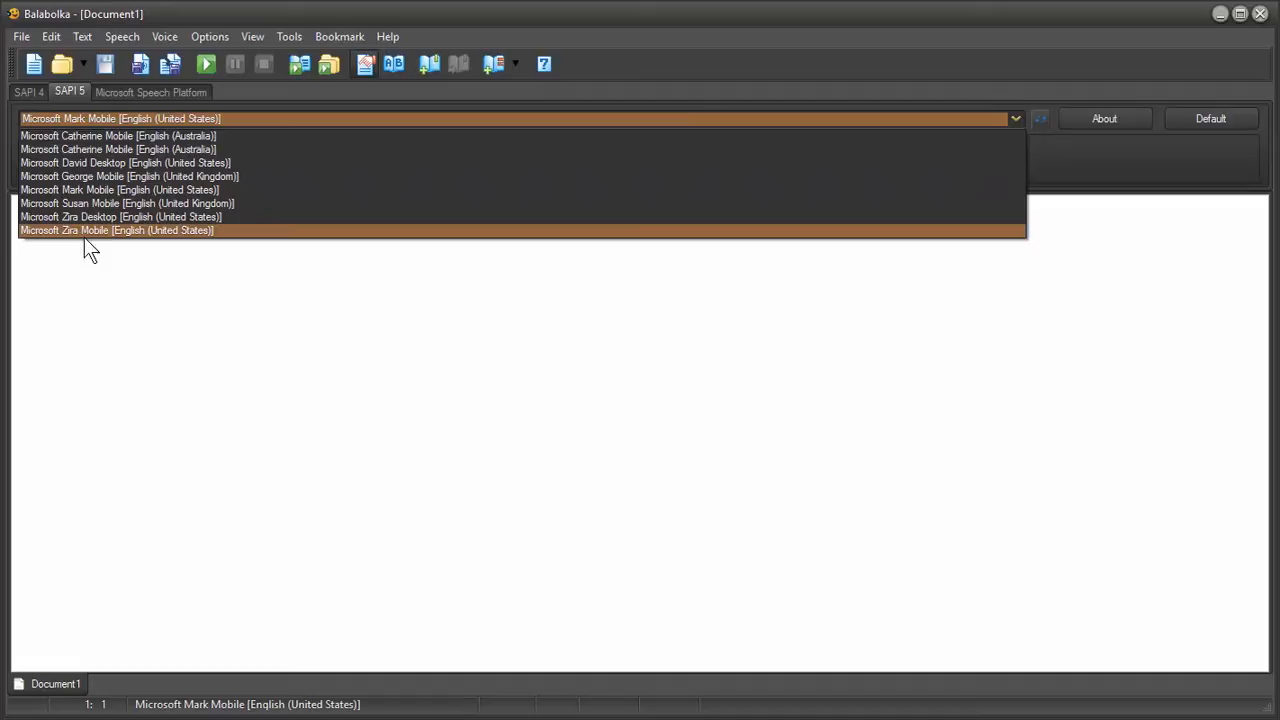
mouse_move(117, 143)
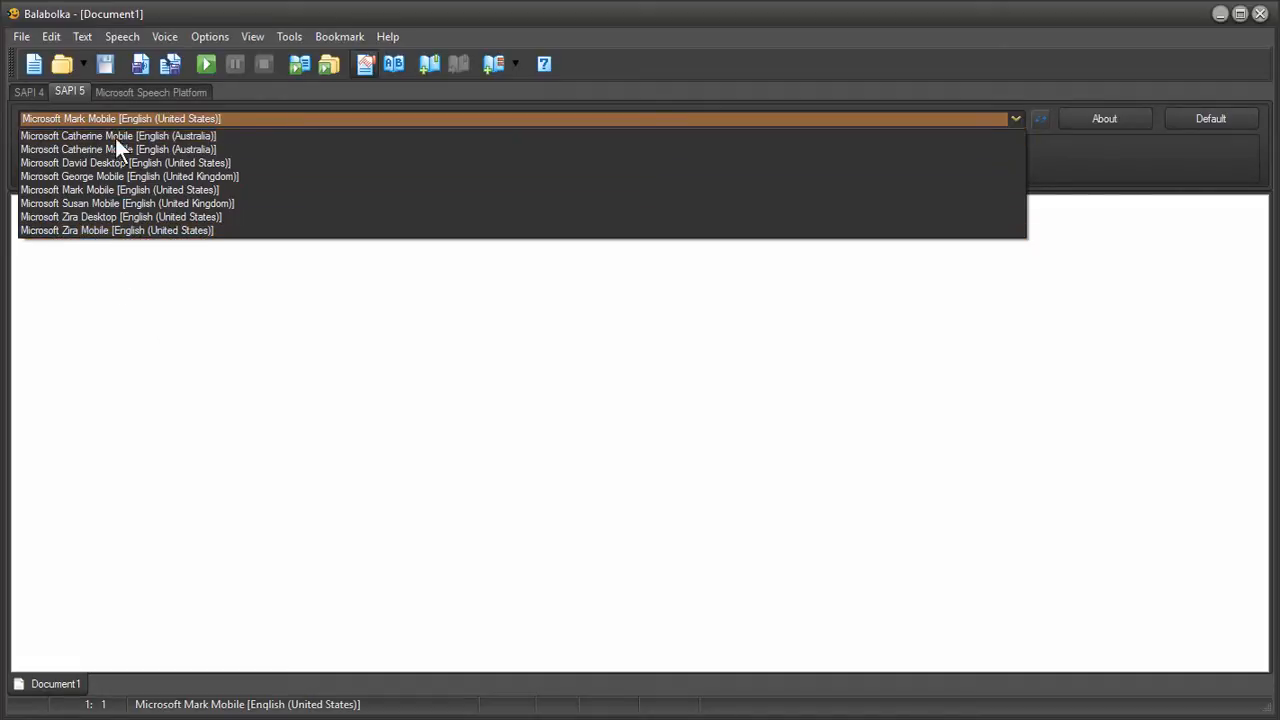
mouse_move(116, 230)
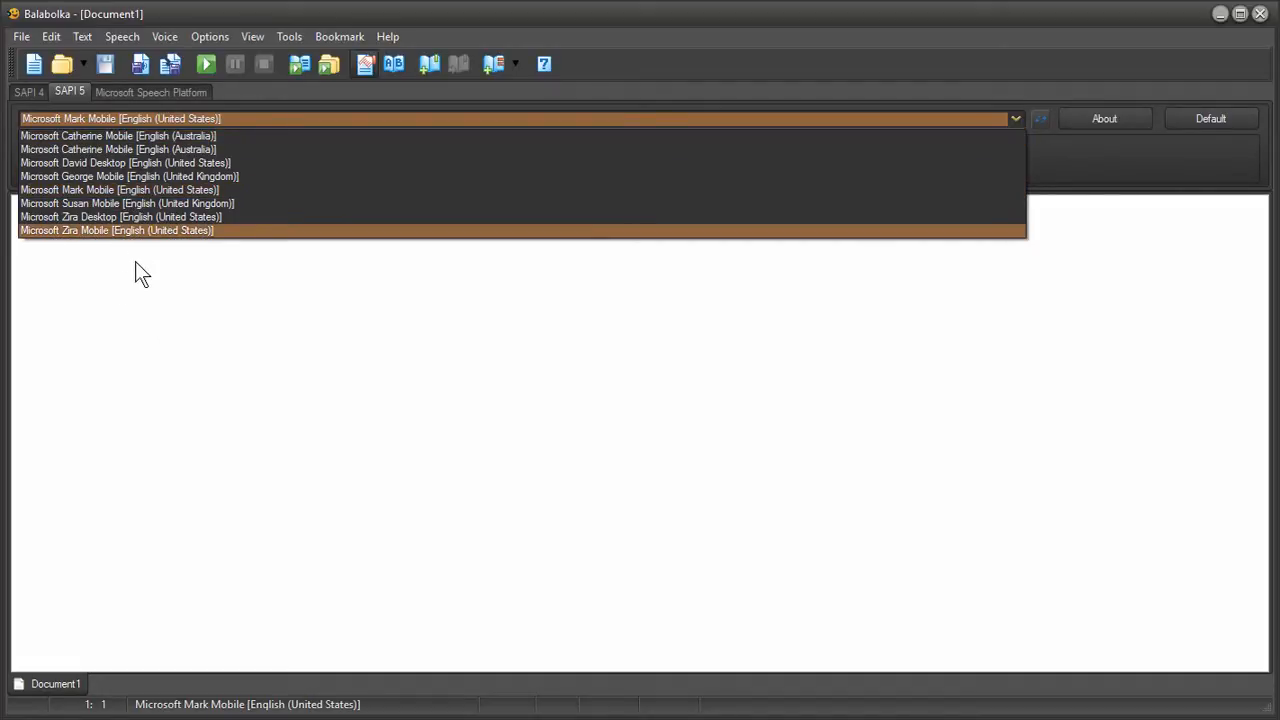
mouse_move(118, 262)
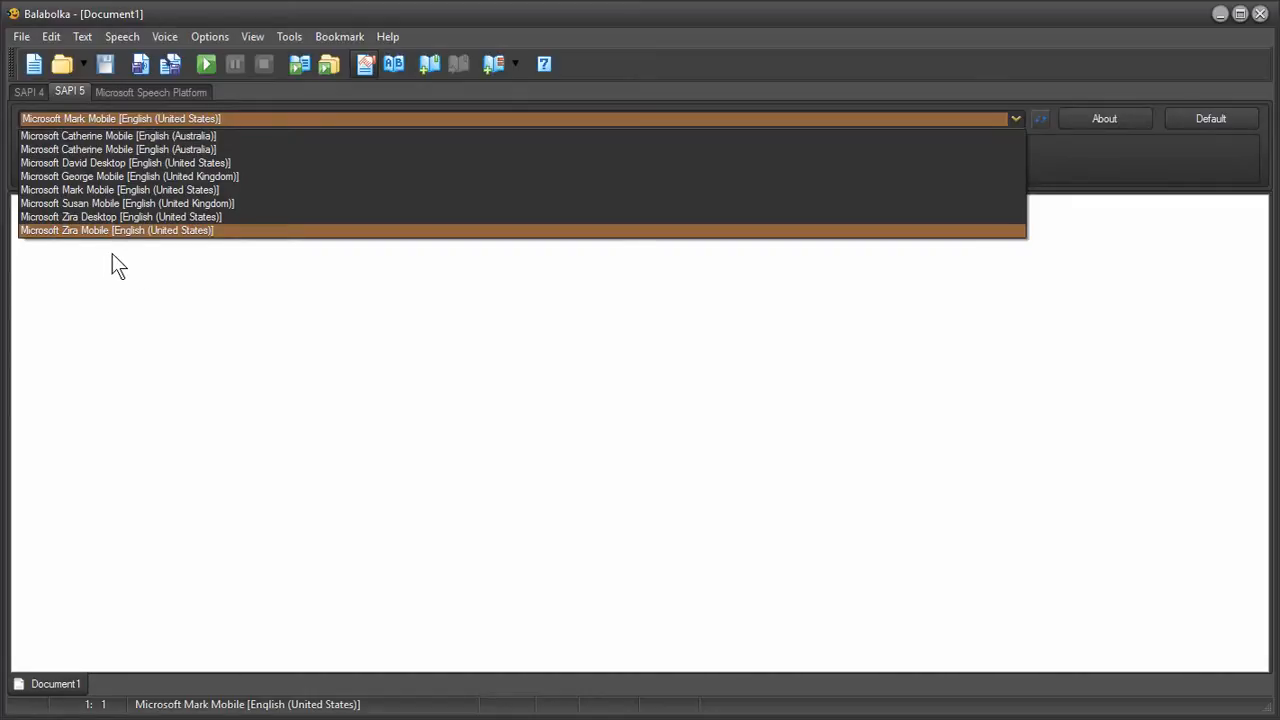
click(119, 189)
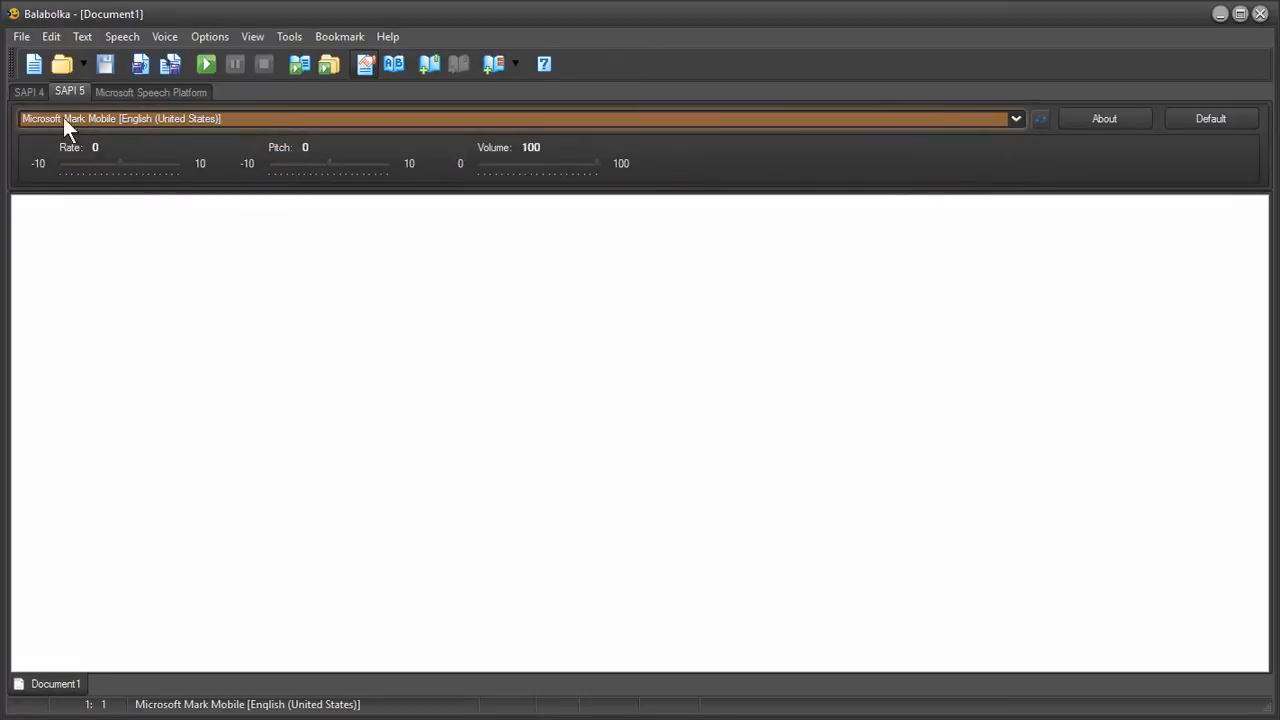
mouse_move(228, 137)
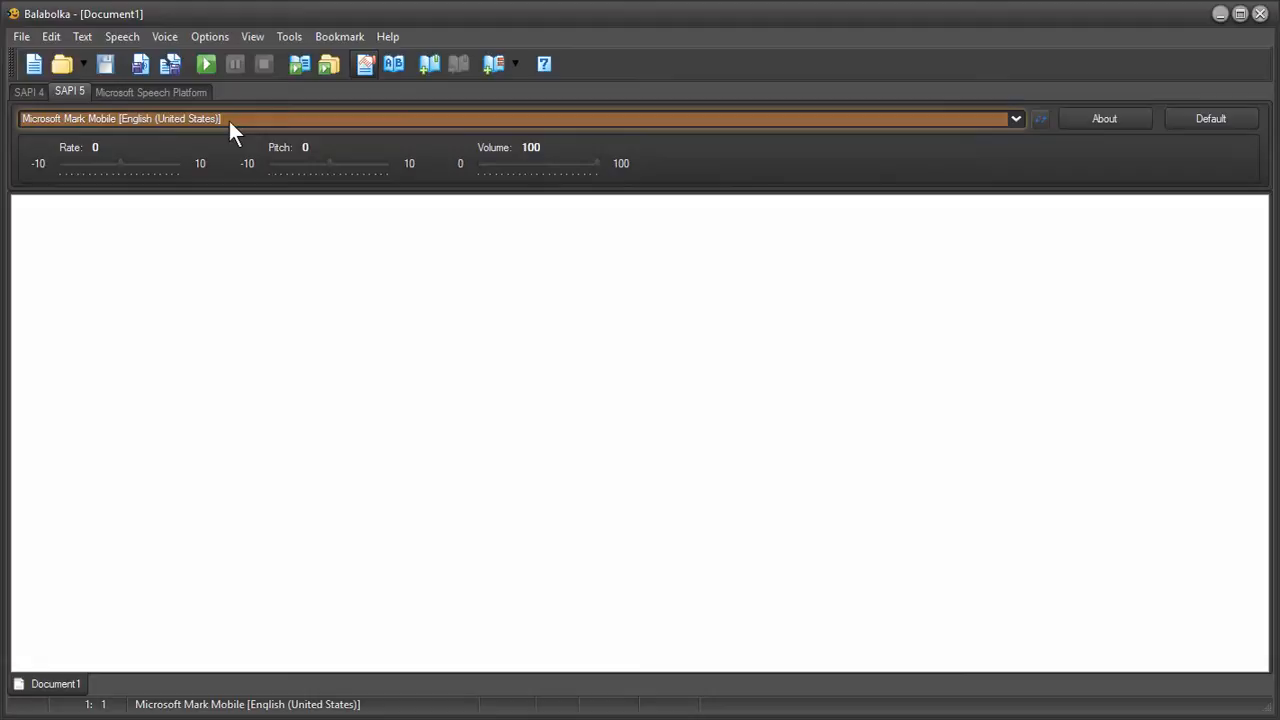
mouse_move(120, 168)
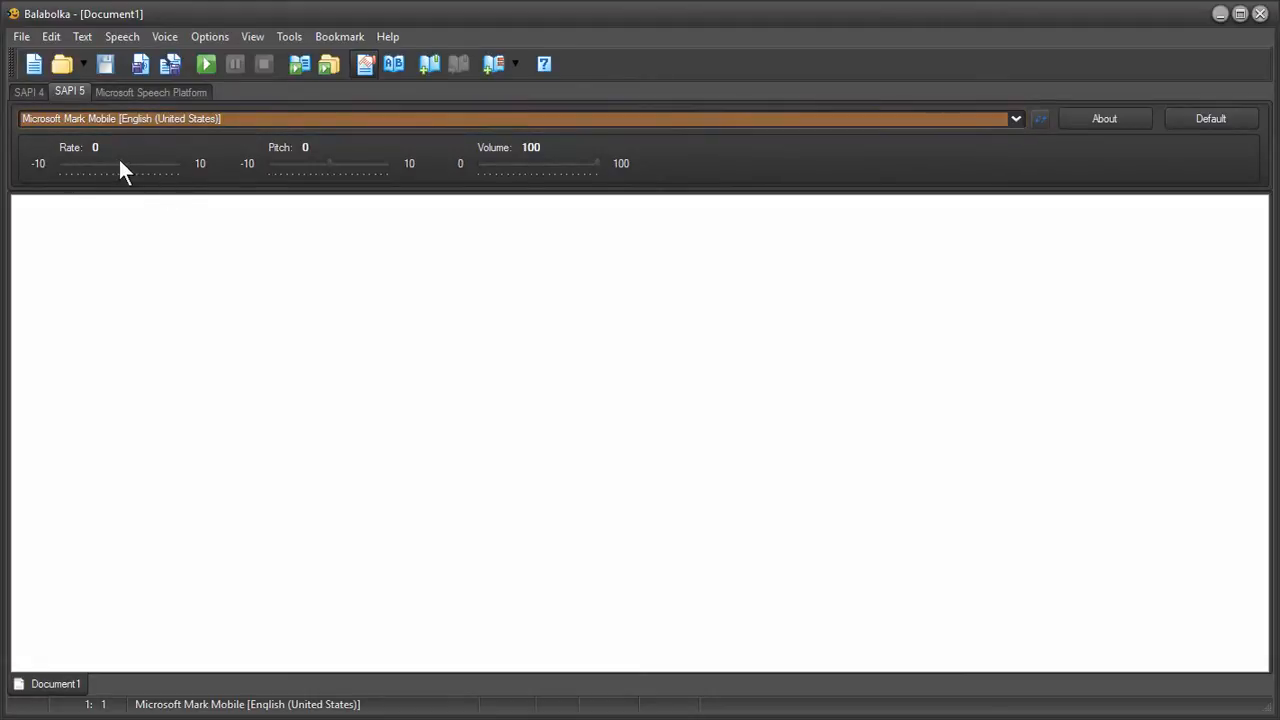
mouse_move(322, 167)
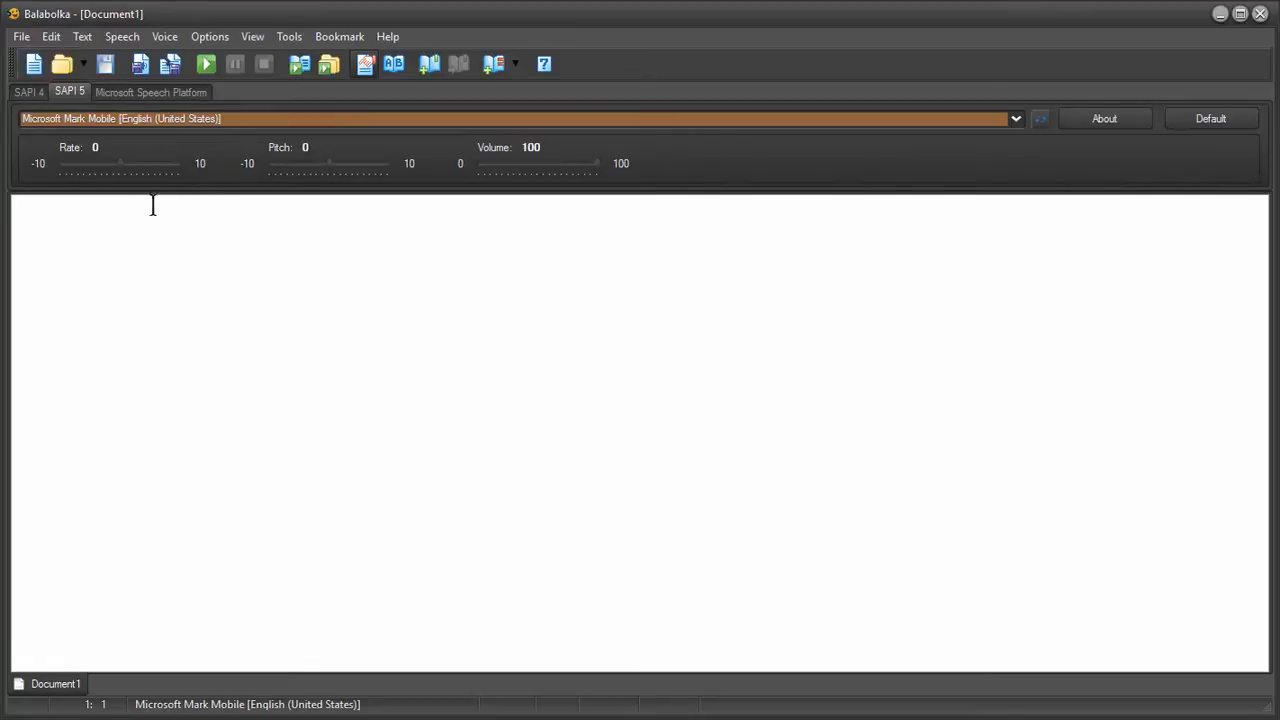
mouse_move(617, 185)
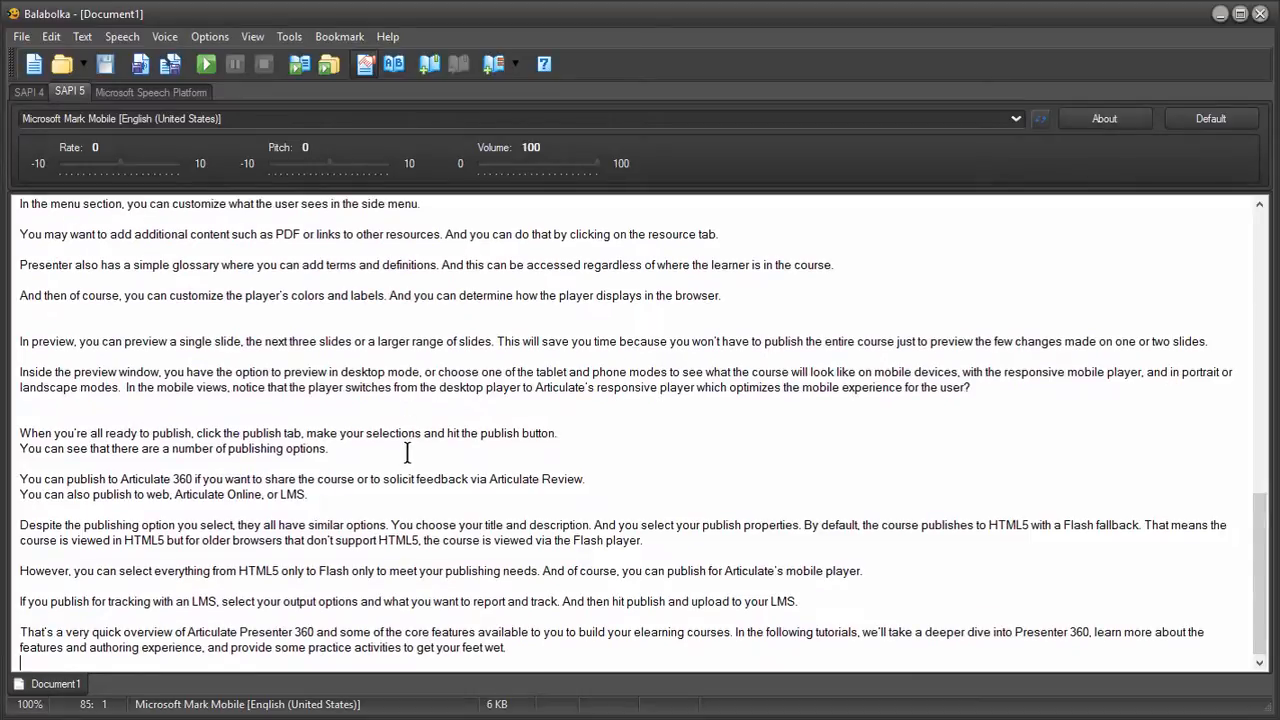
Trim the pasted script and have its opening read aloud, stopping partway through
scroll(up, 3)
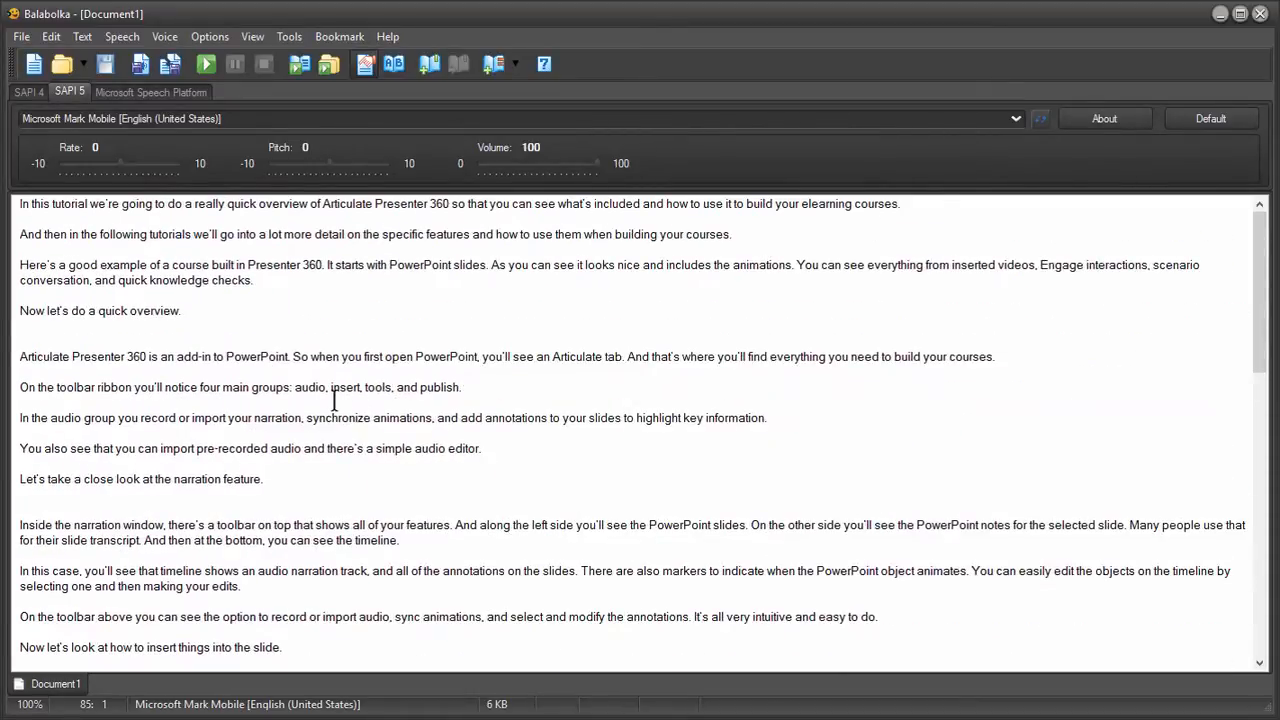
double_click(31, 356)
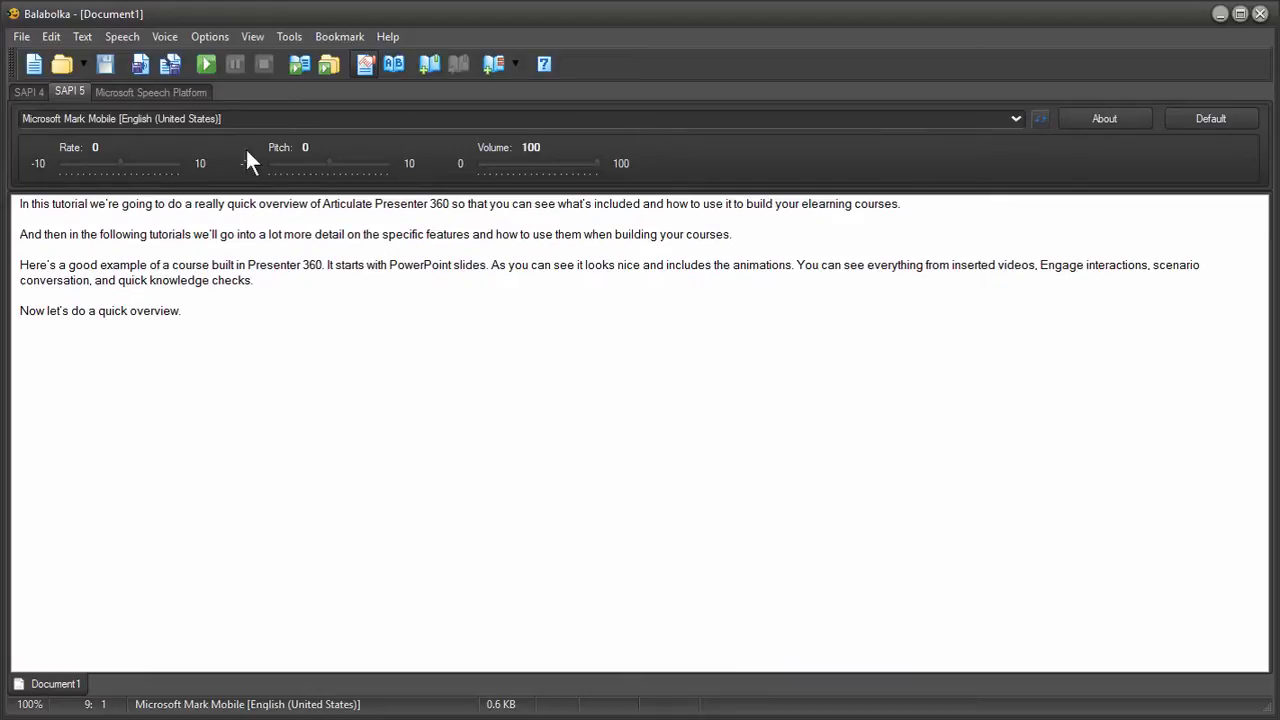
click(206, 64)
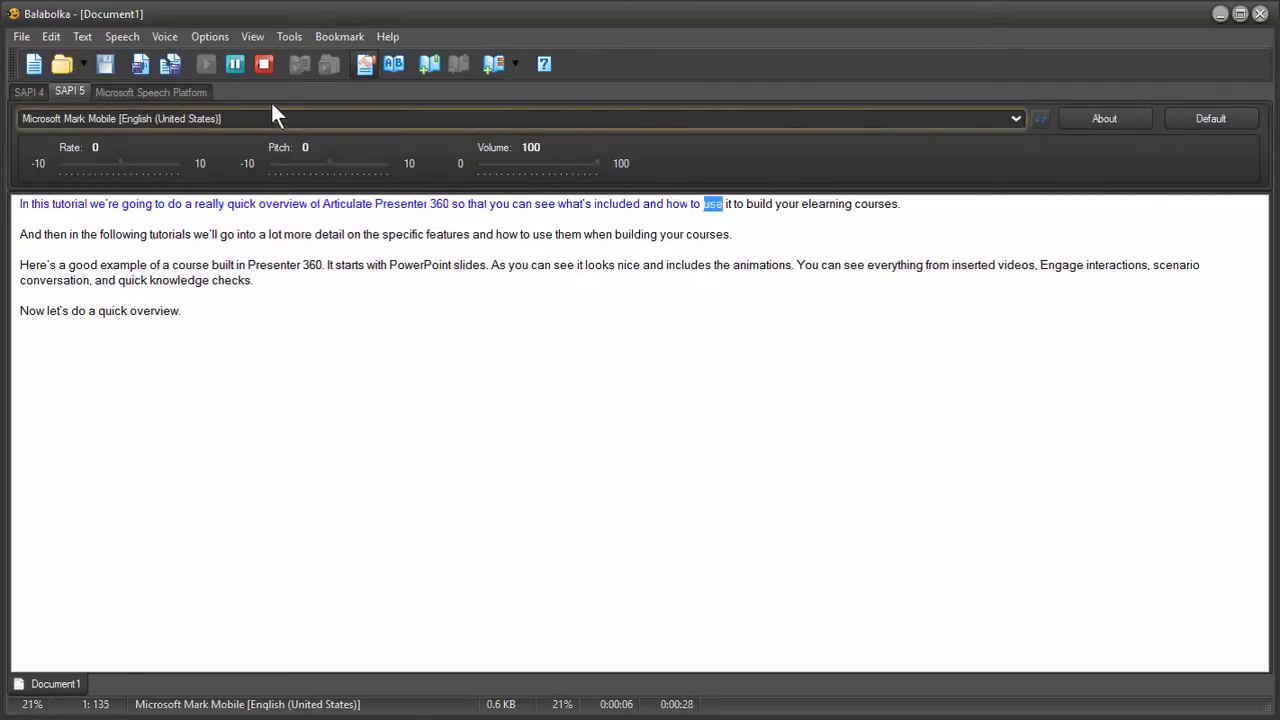
click(206, 64)
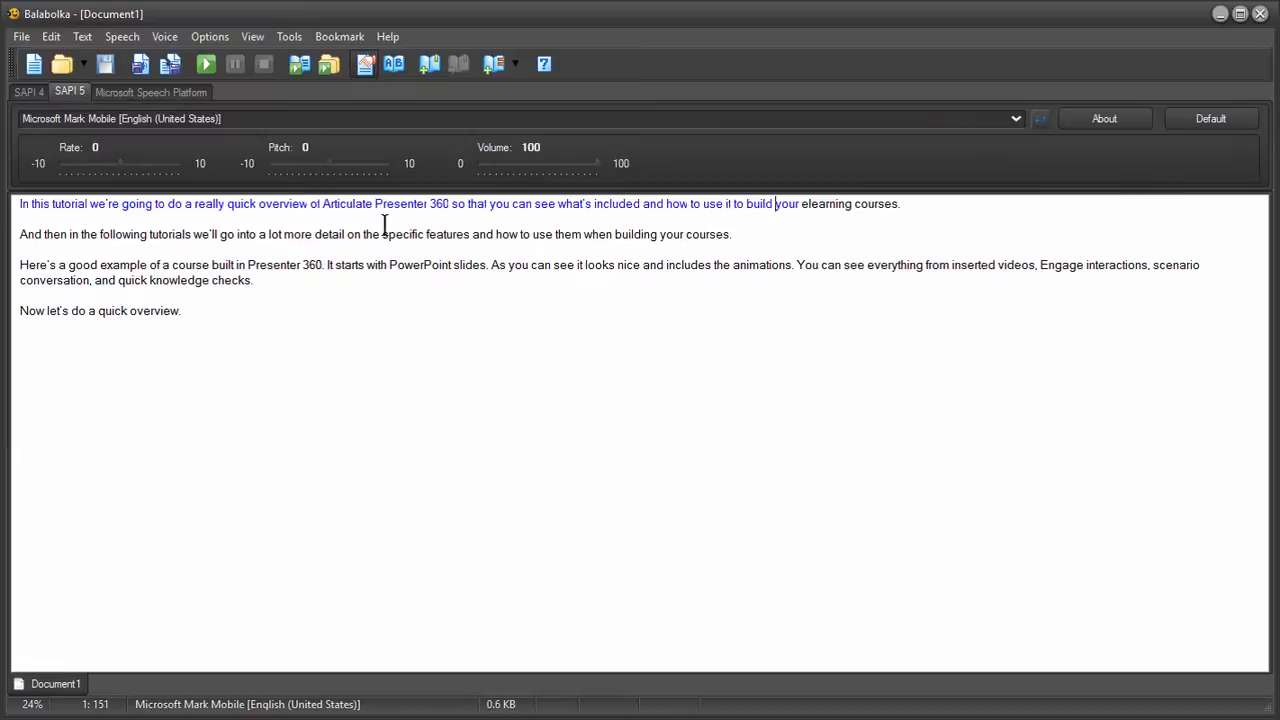
mouse_move(283, 317)
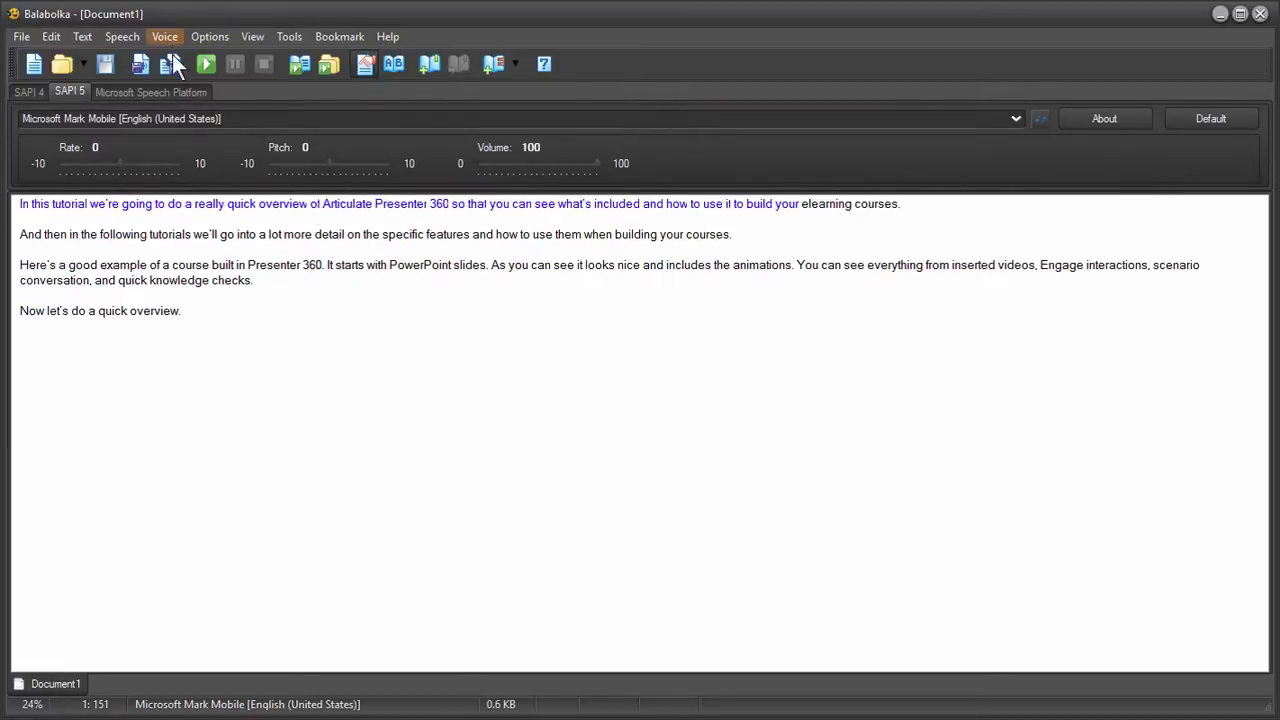
mouse_move(167, 92)
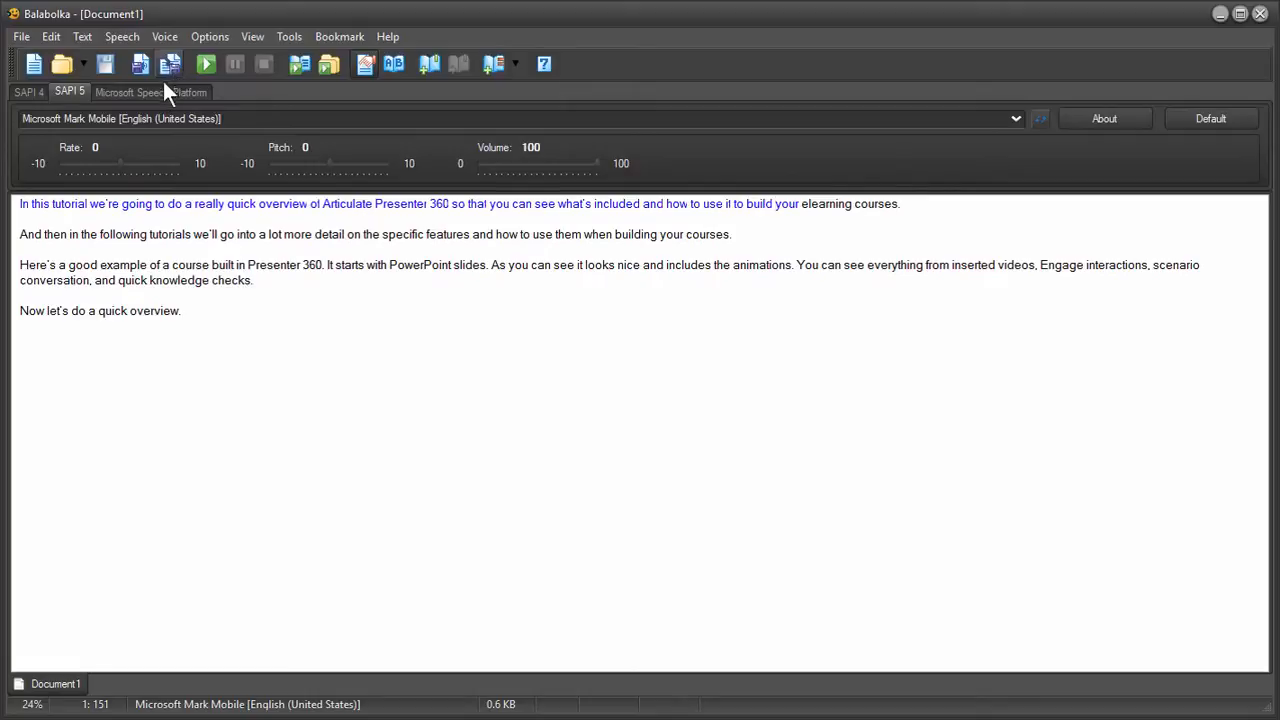
click(20, 36)
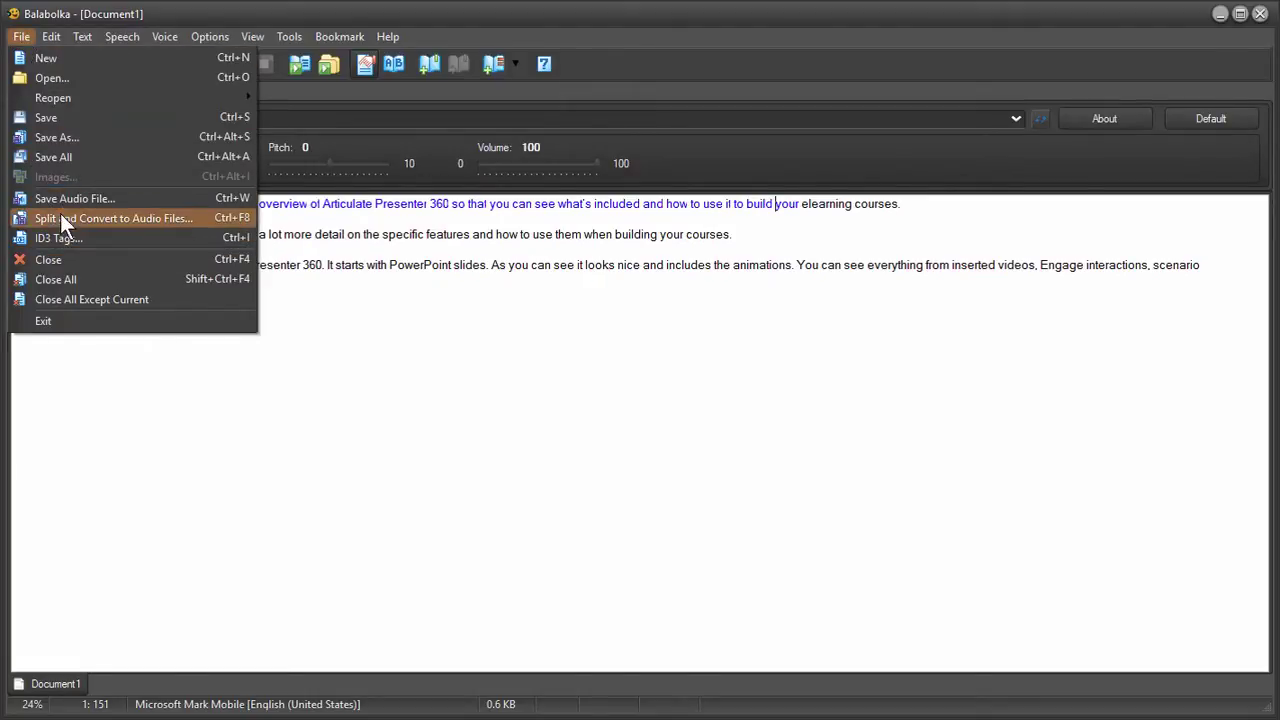
mouse_move(75, 198)
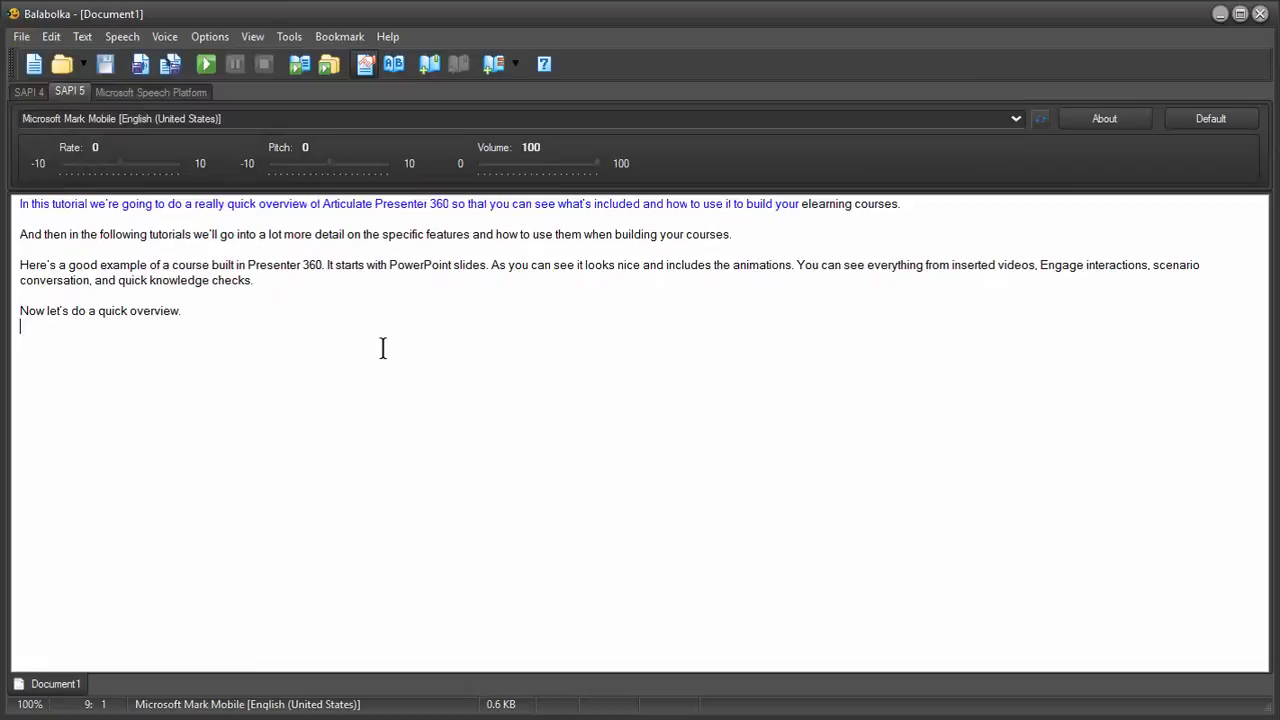
mouse_move(320, 316)
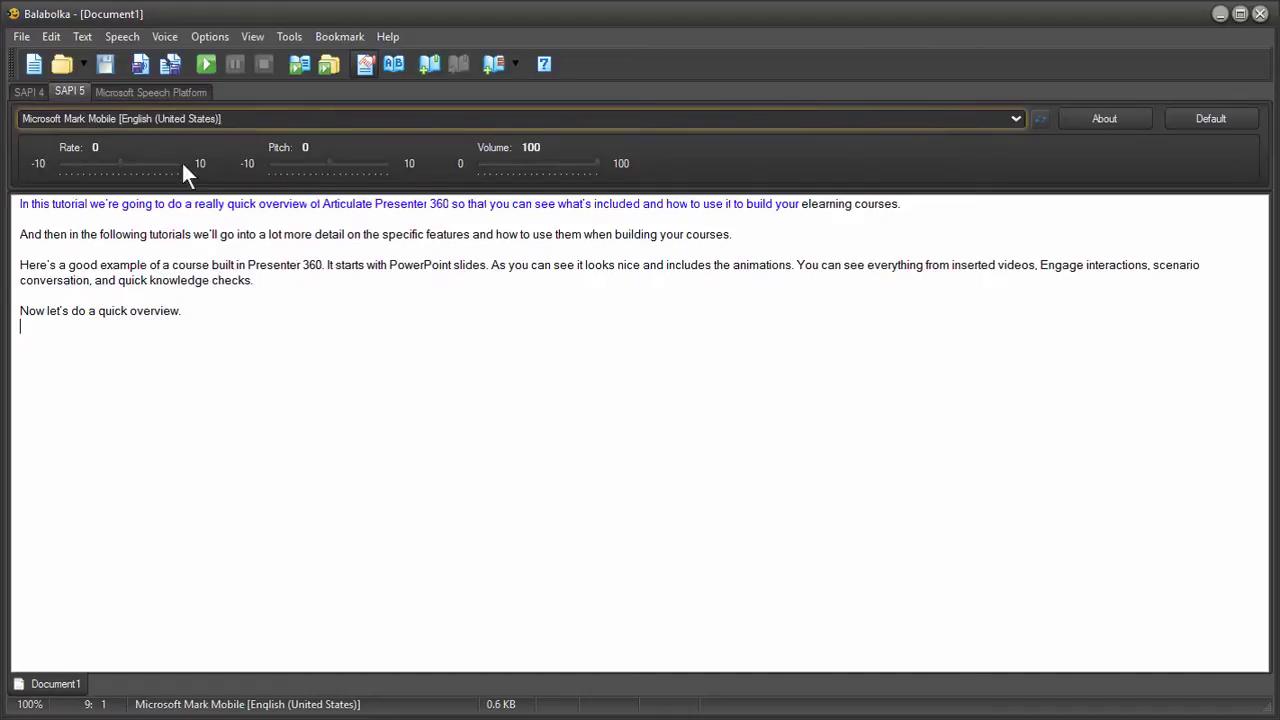
click(289, 36)
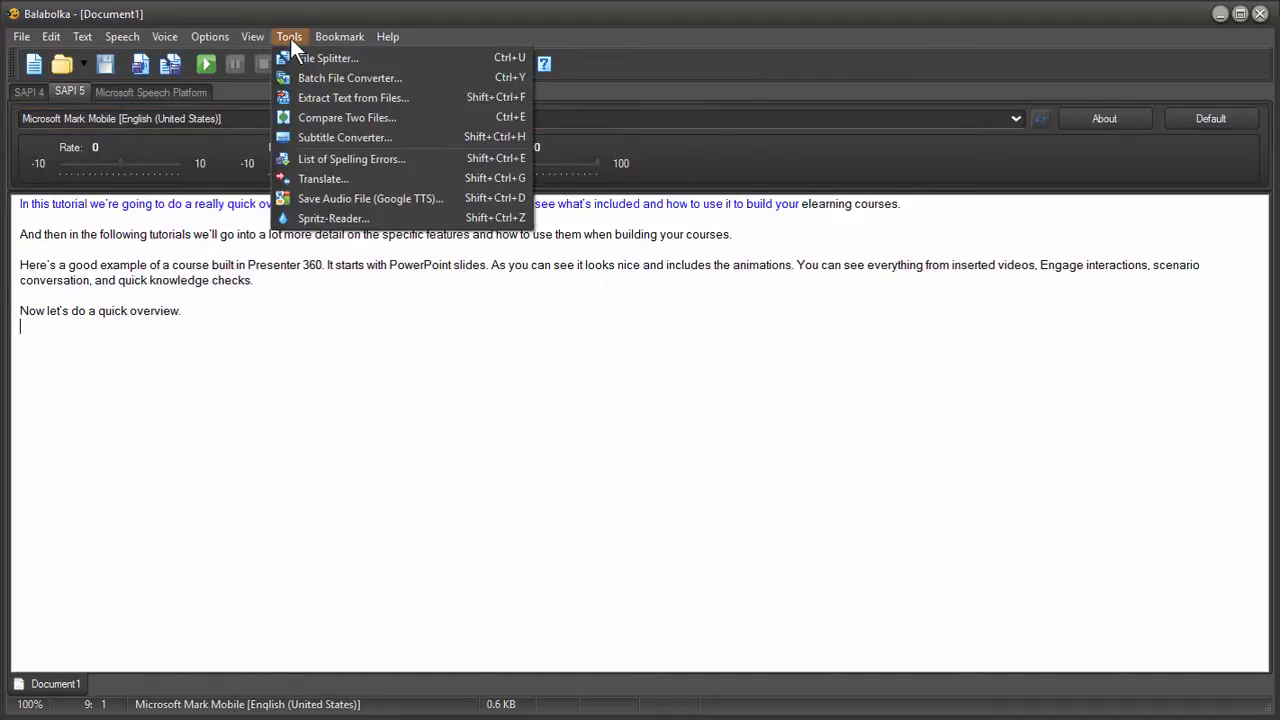
mouse_move(349, 77)
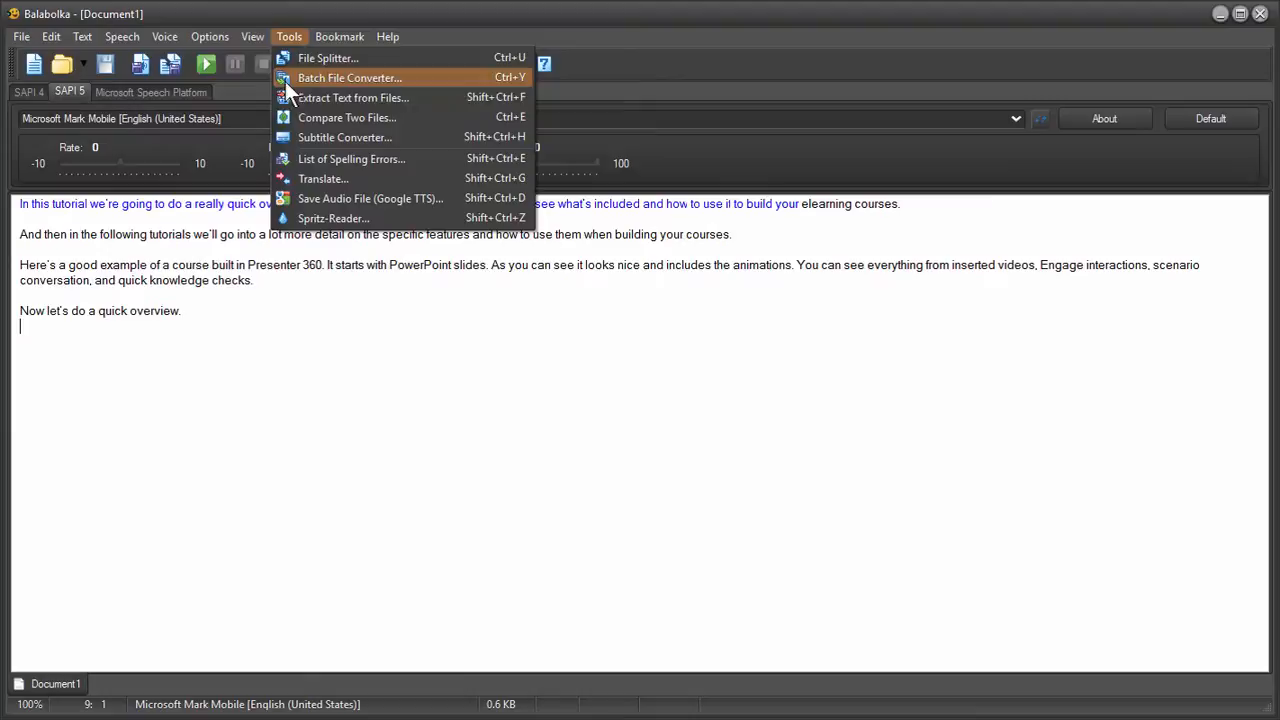
mouse_move(370, 198)
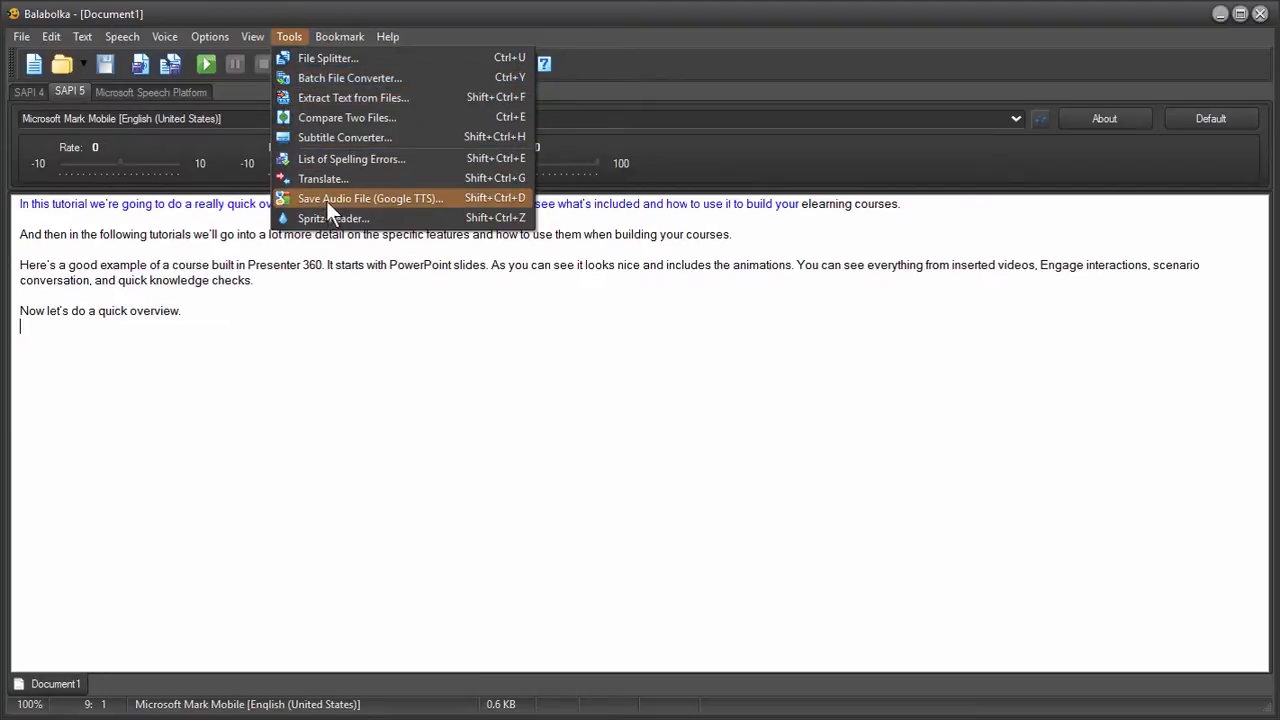
click(370, 197)
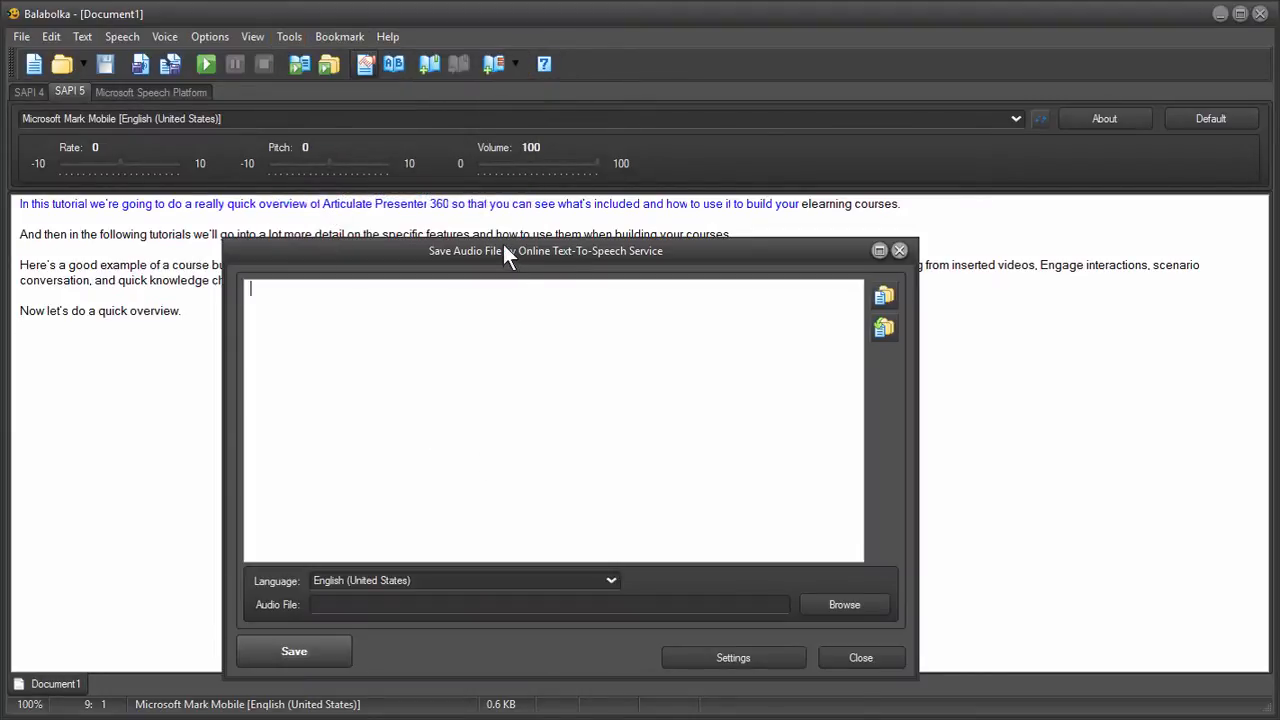
drag(545, 250, 529, 100)
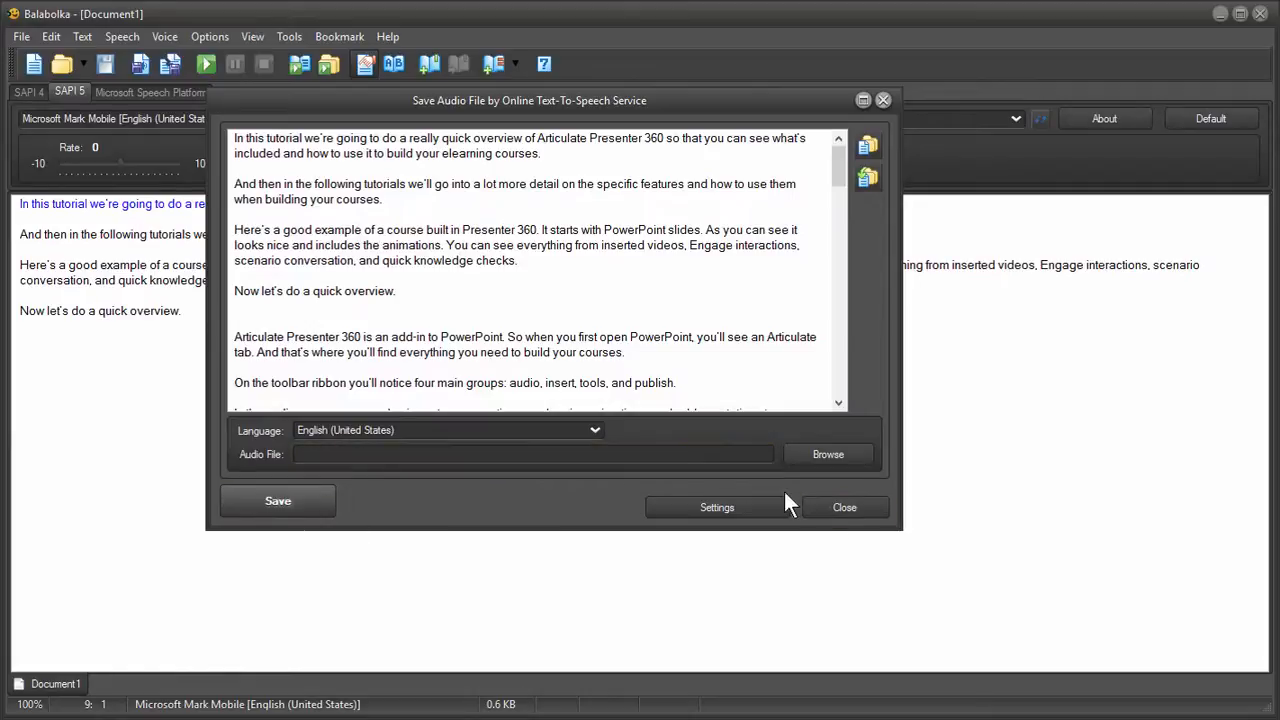
mouse_move(340, 420)
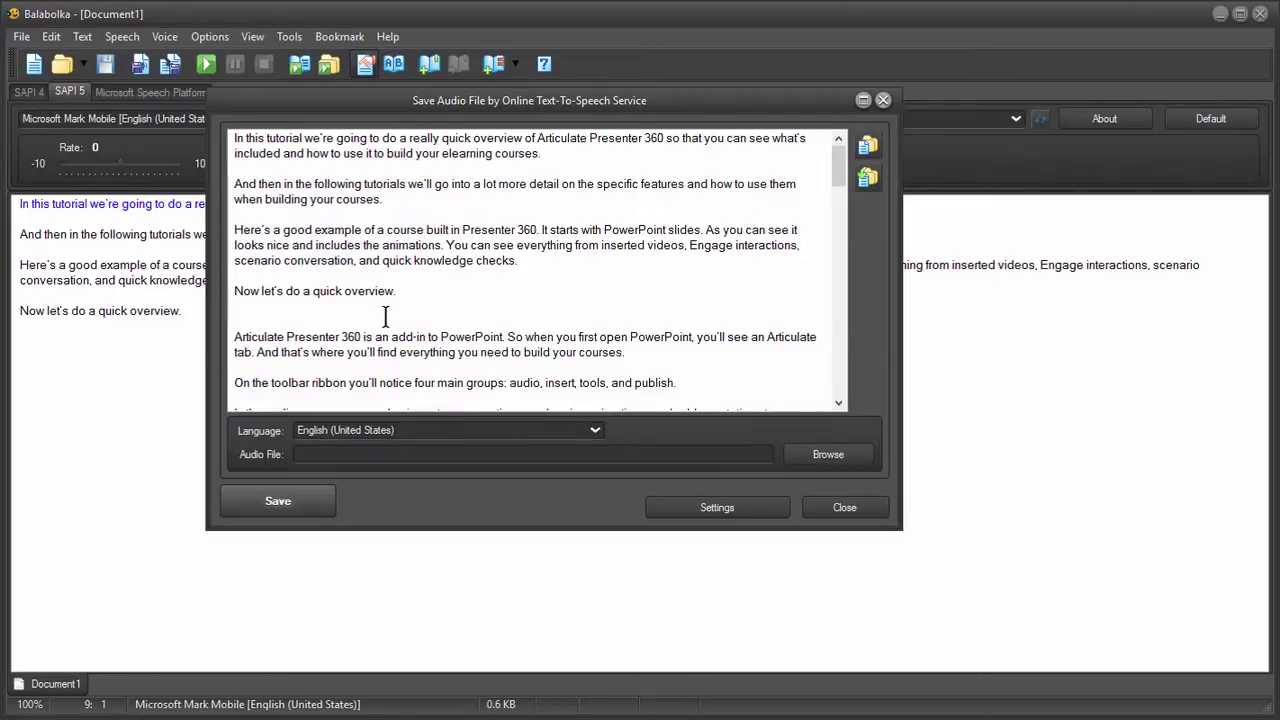
mouse_move(207, 150)
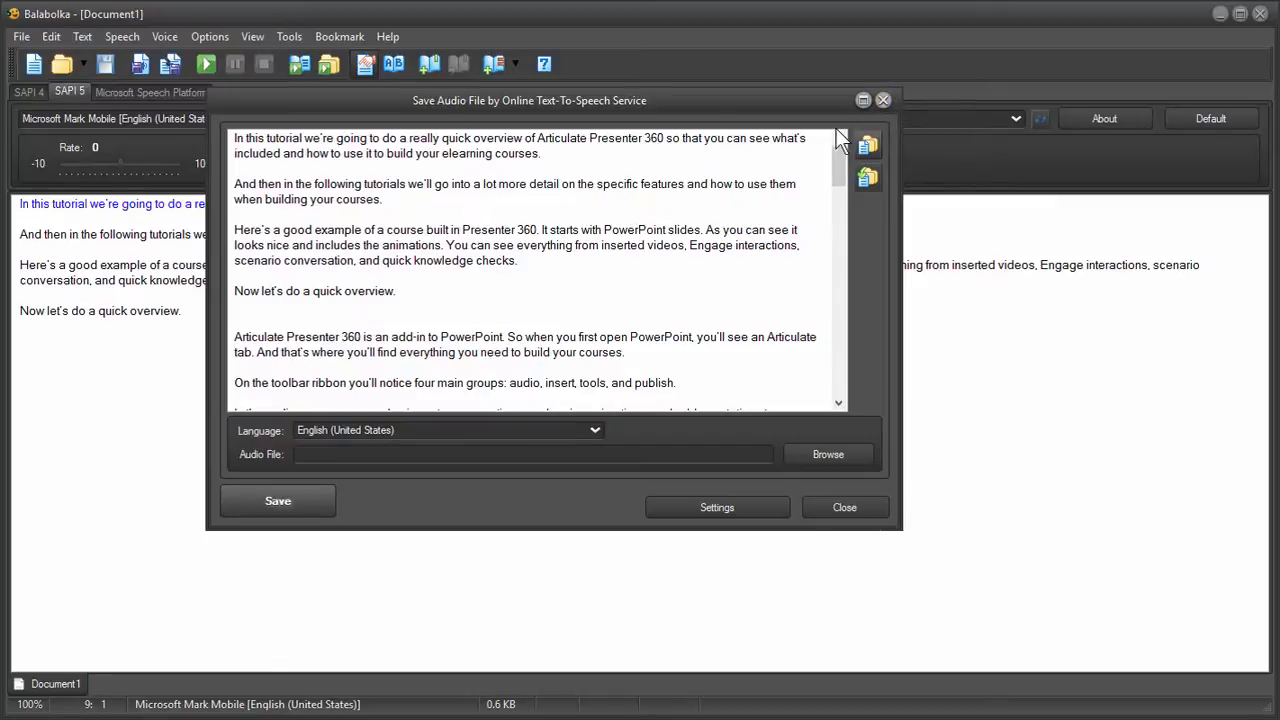
mouse_move(738, 290)
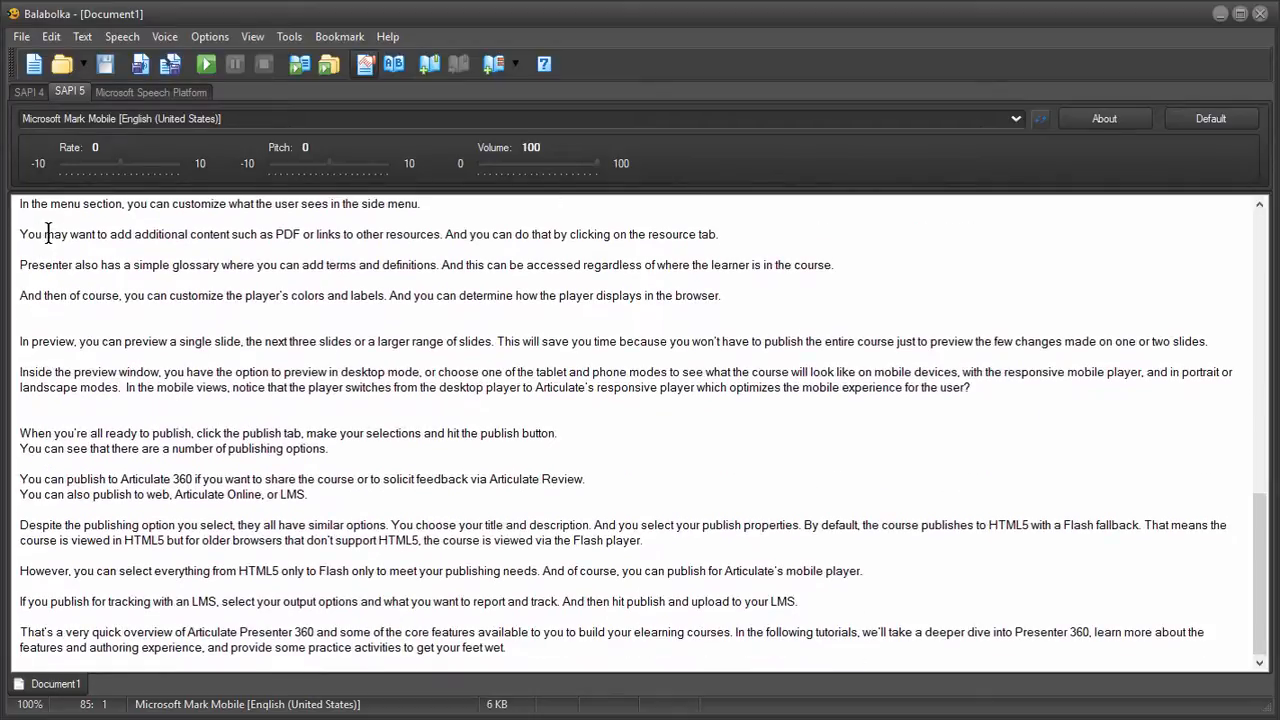
scroll(up, 3)
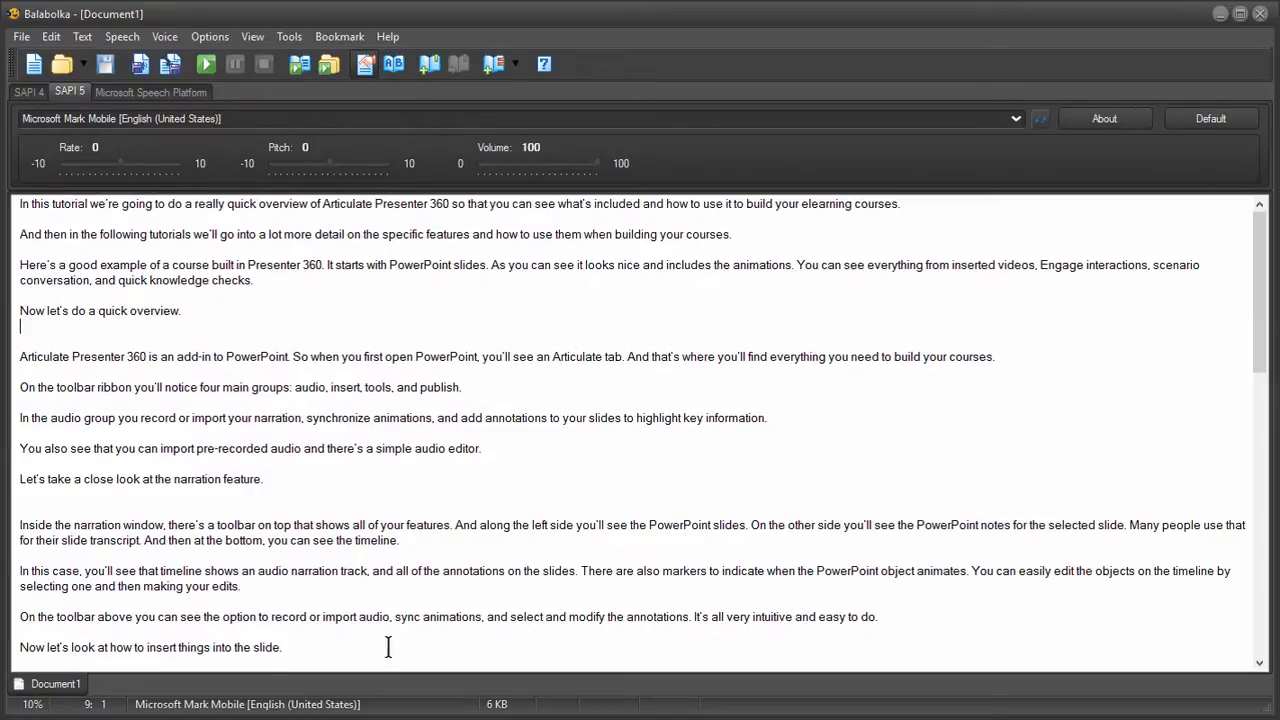
mouse_move(396, 500)
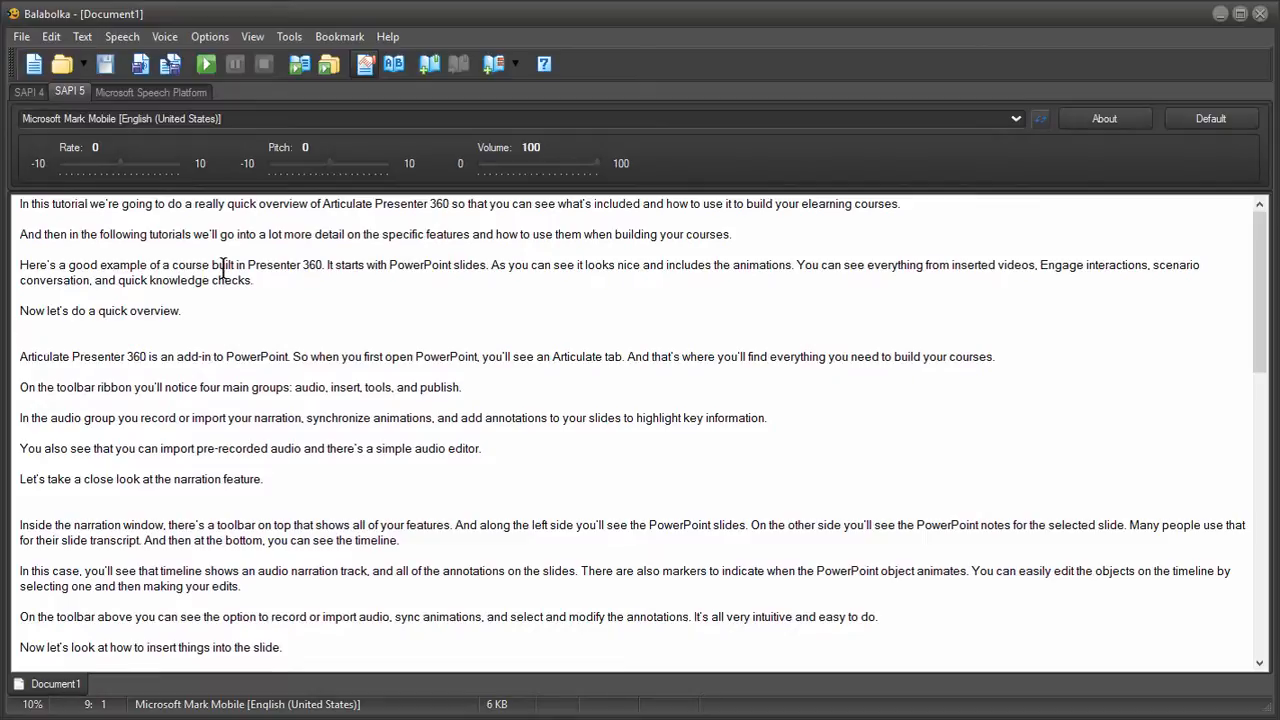
Show the File menu commands over the full tutorial script
click(21, 36)
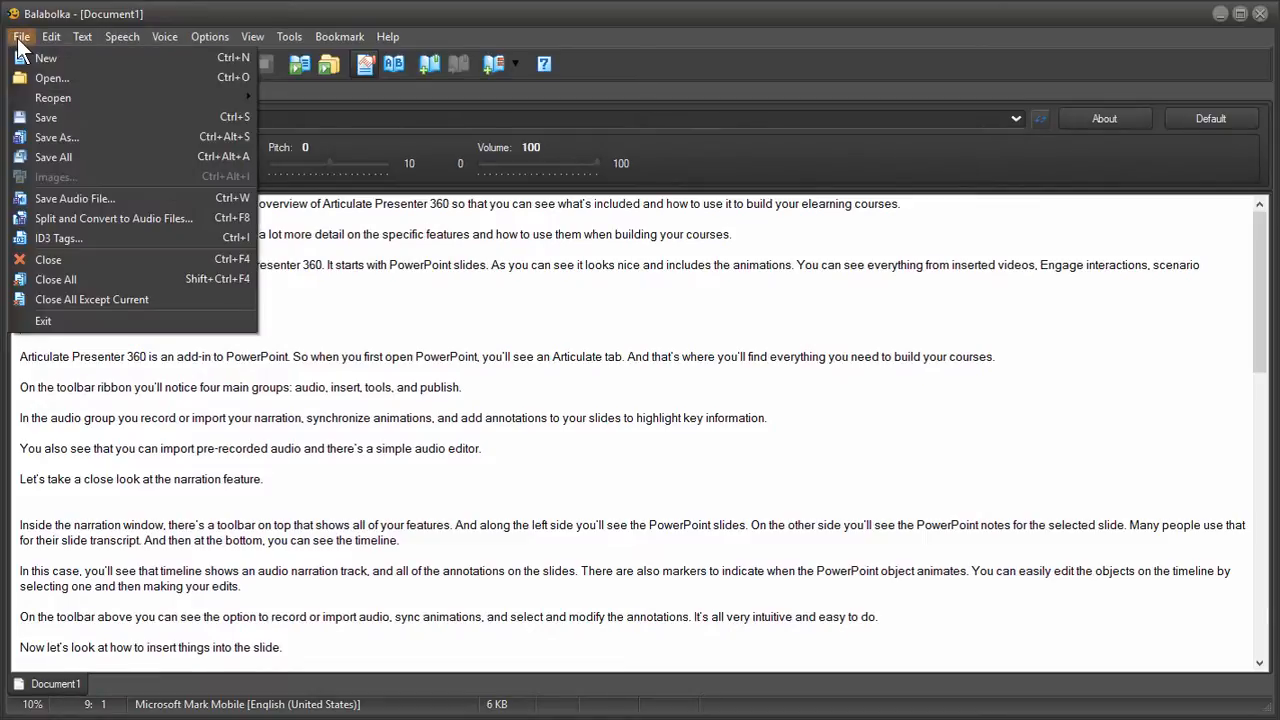
mouse_move(113, 218)
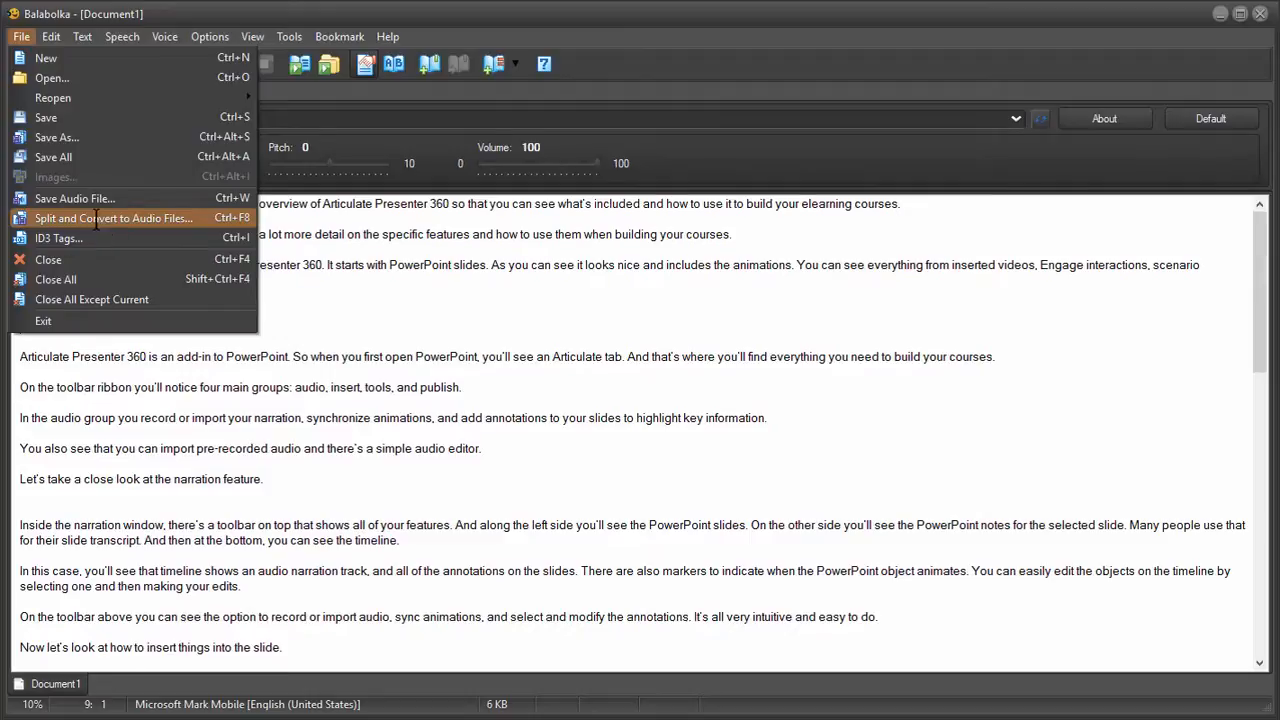
Set the split-and-convert base output filename to 'tomtest' with WAV output
click(113, 218)
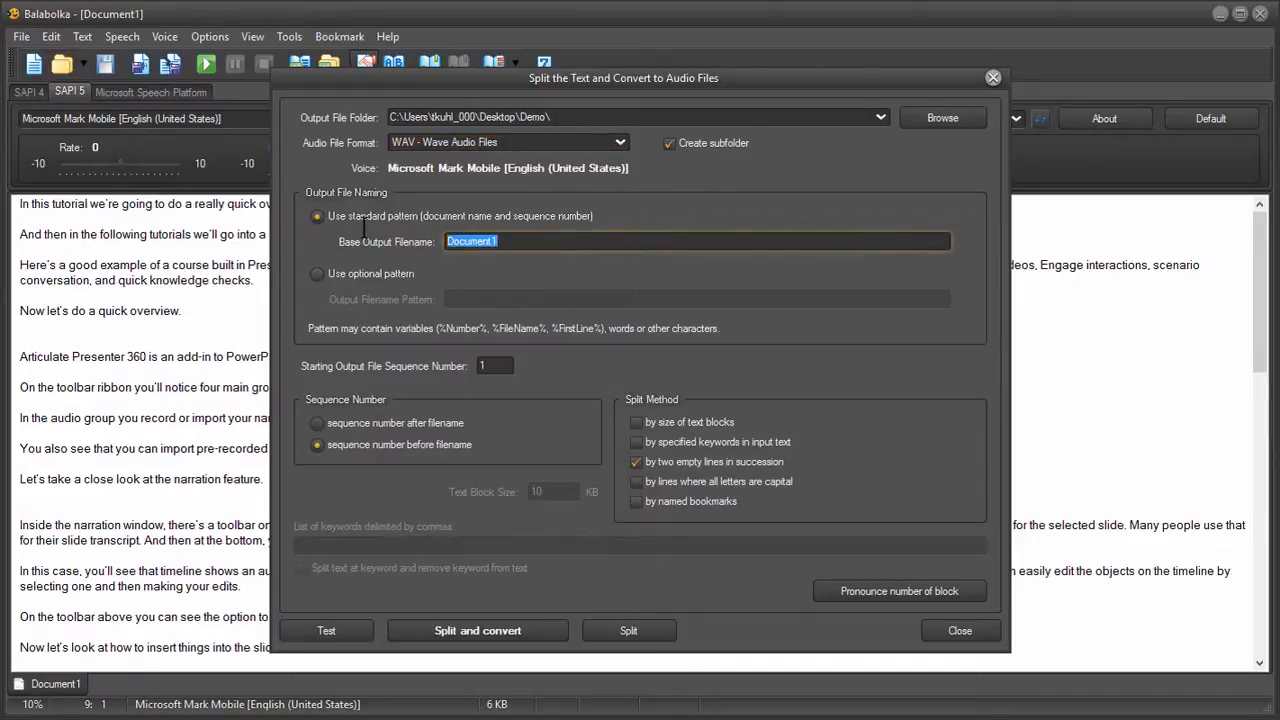
text(tom)
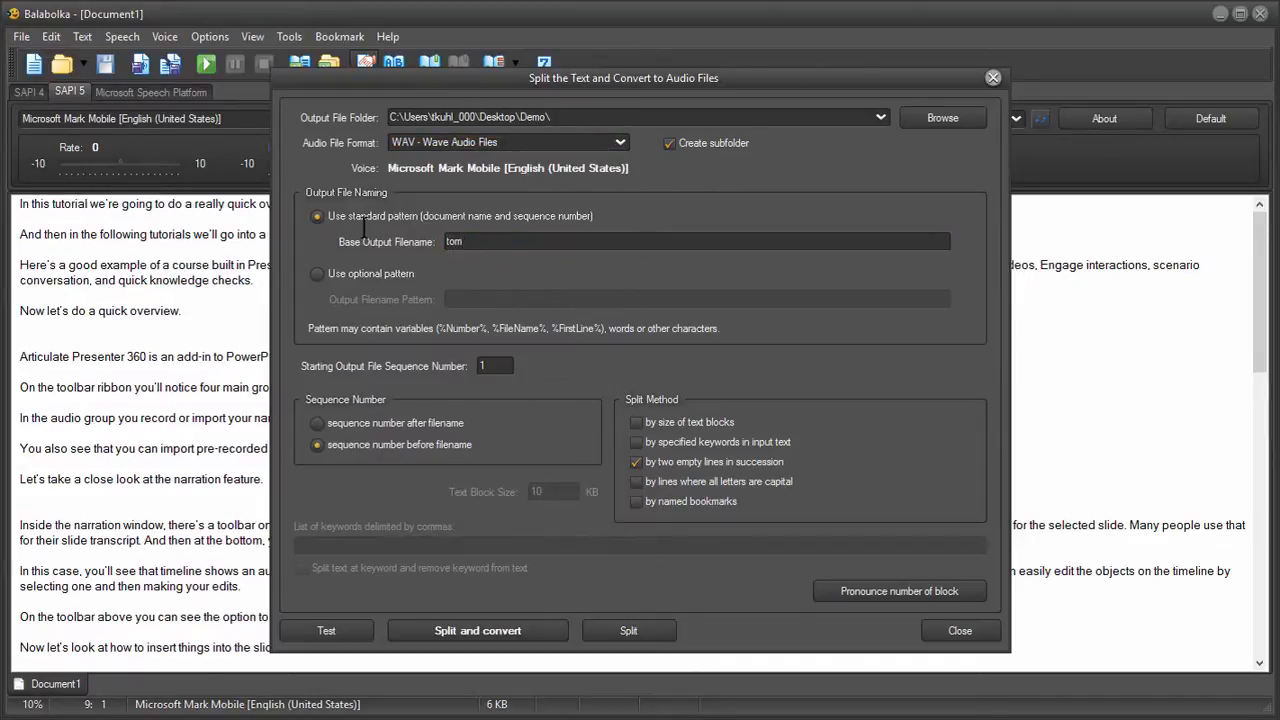
text(test)
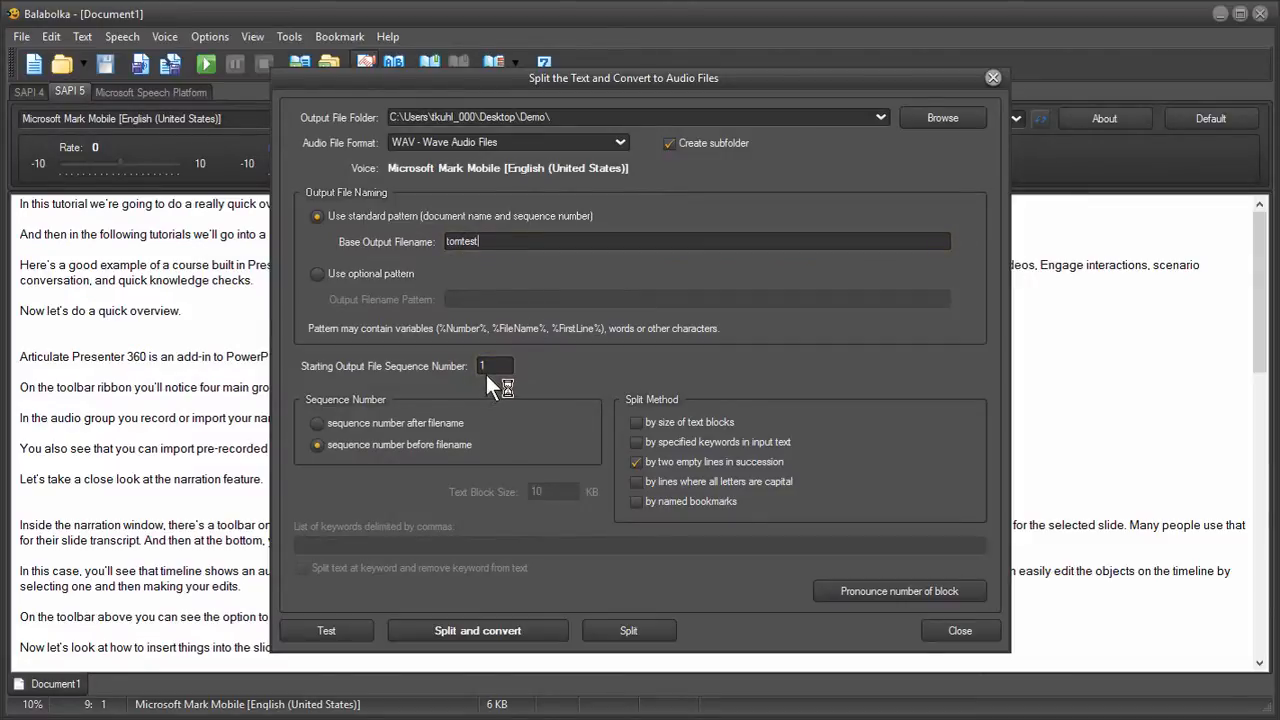
mouse_move(445, 462)
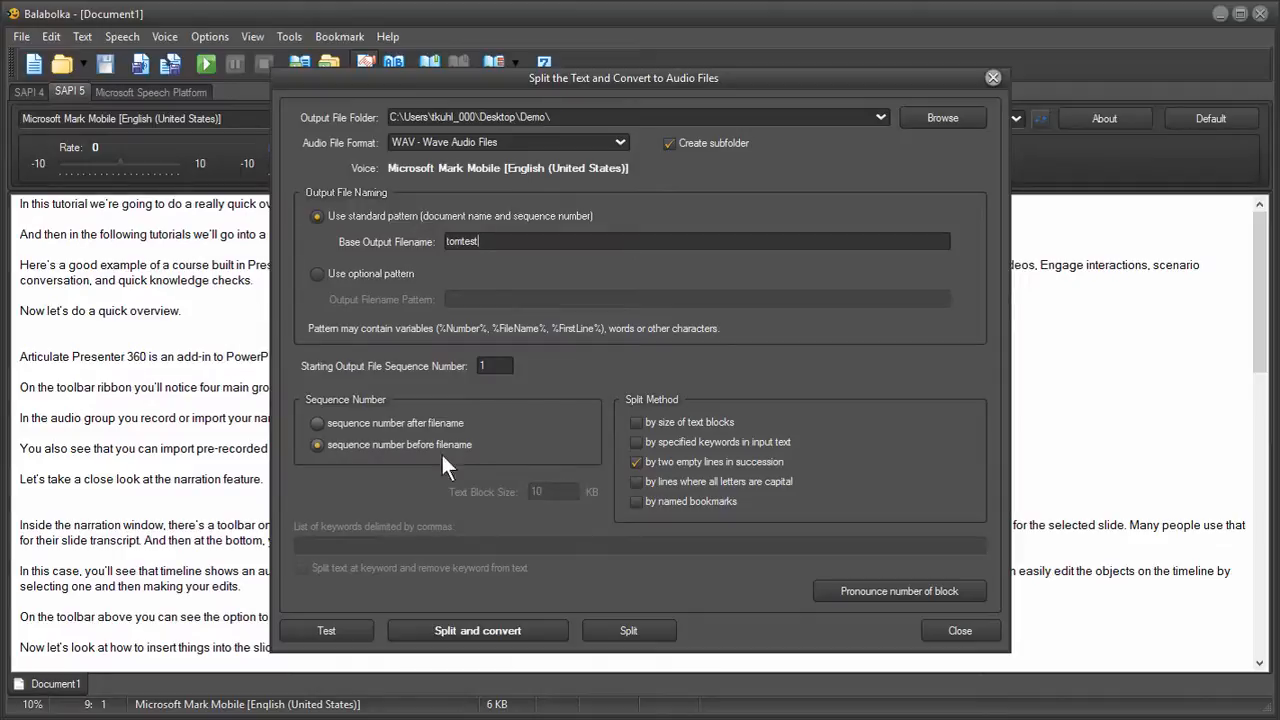
mouse_move(790, 500)
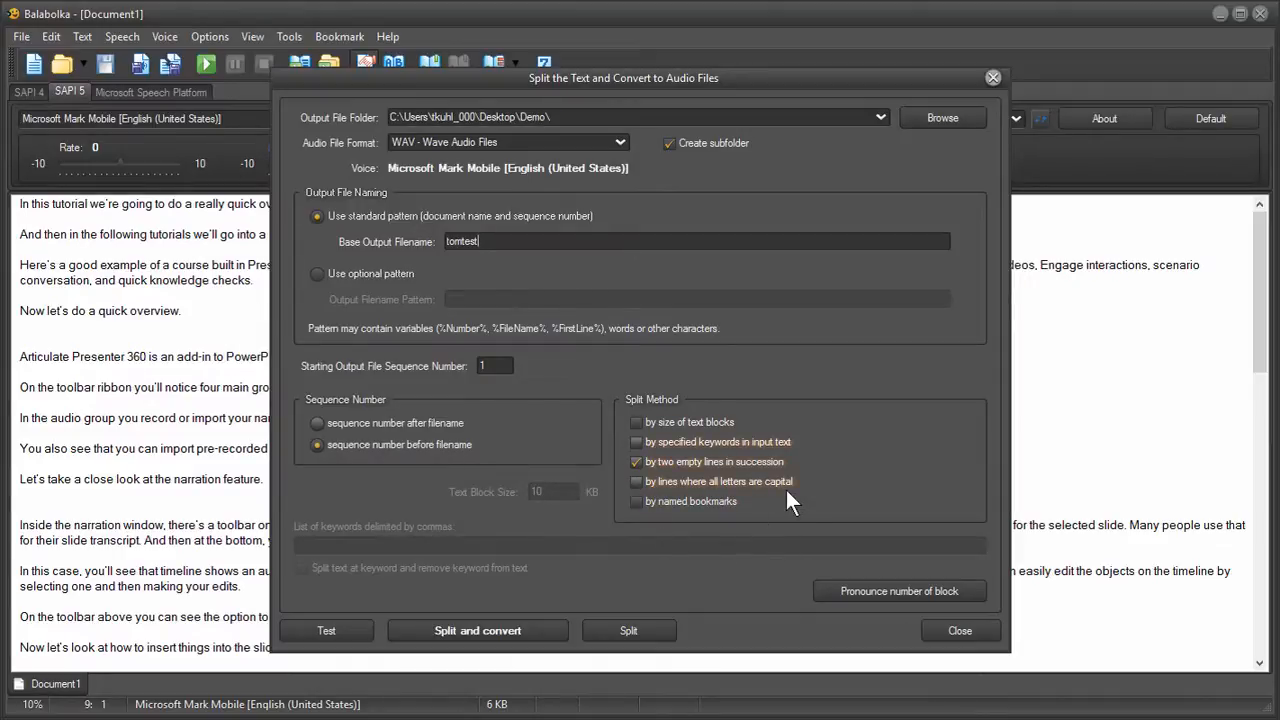
mouse_move(720, 462)
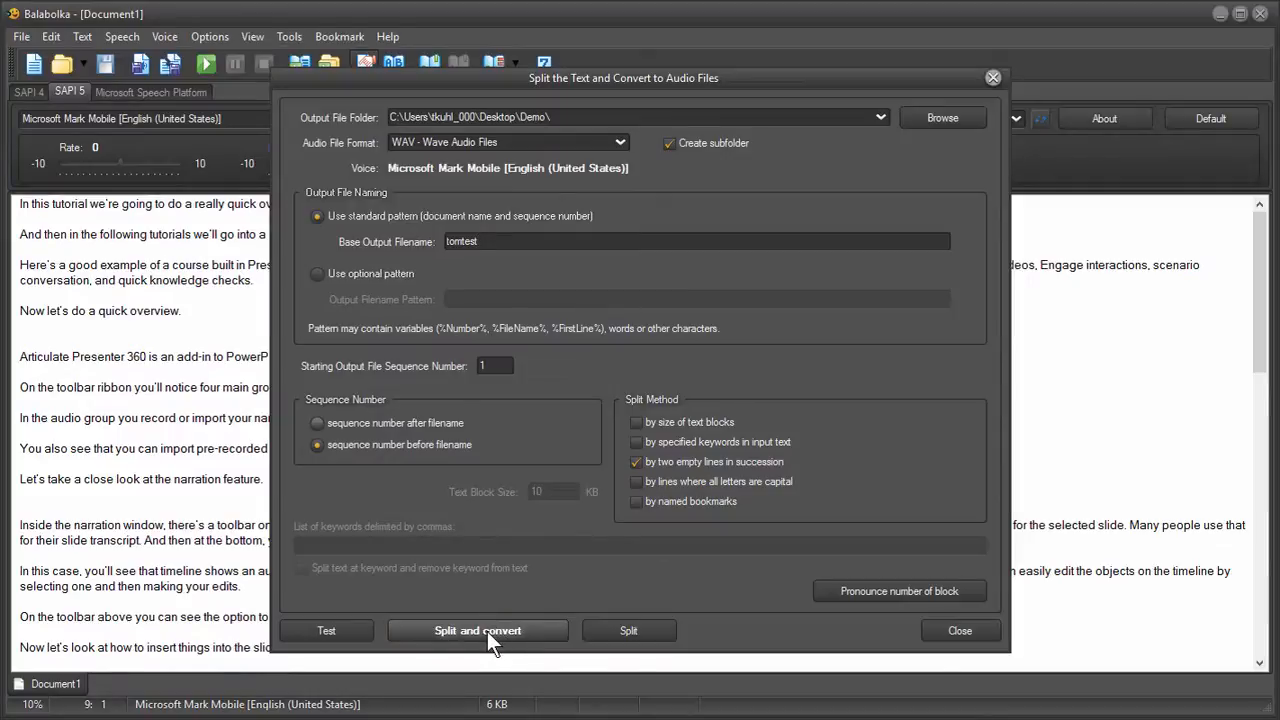
Split the script into eight blocks and convert them to numbered WAV files
click(477, 630)
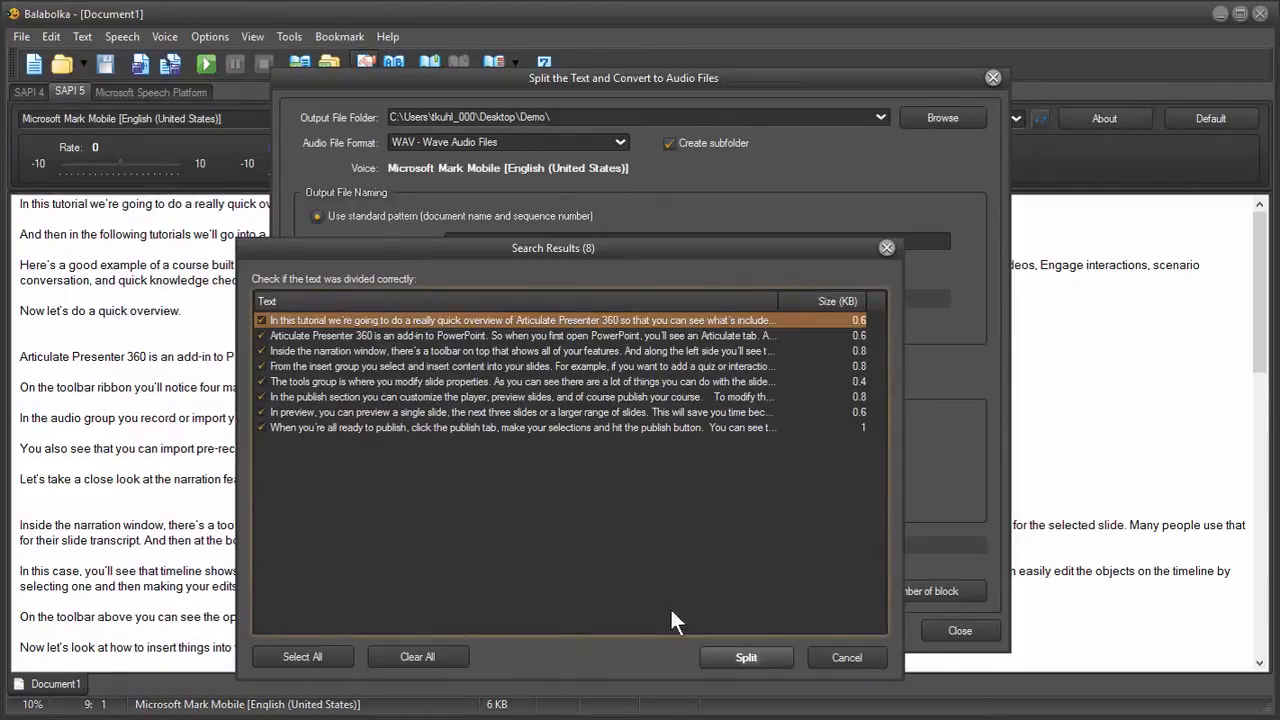
mouse_move(778, 708)
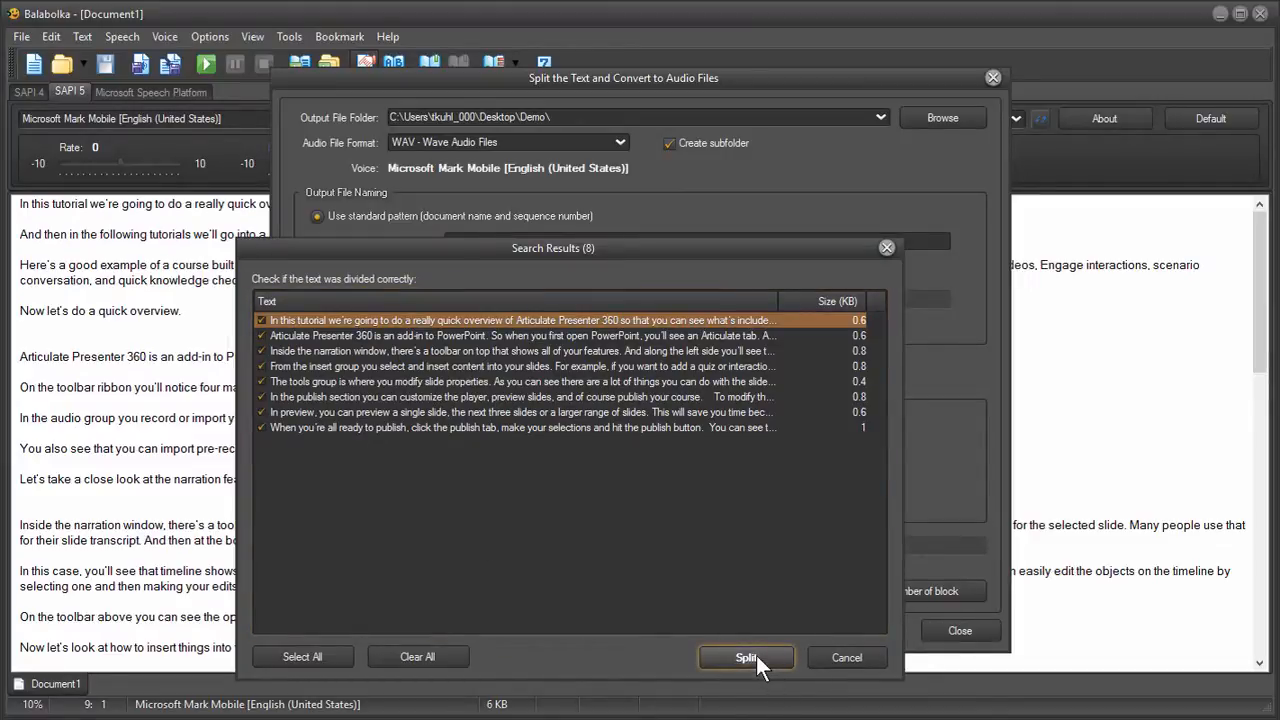
click(746, 657)
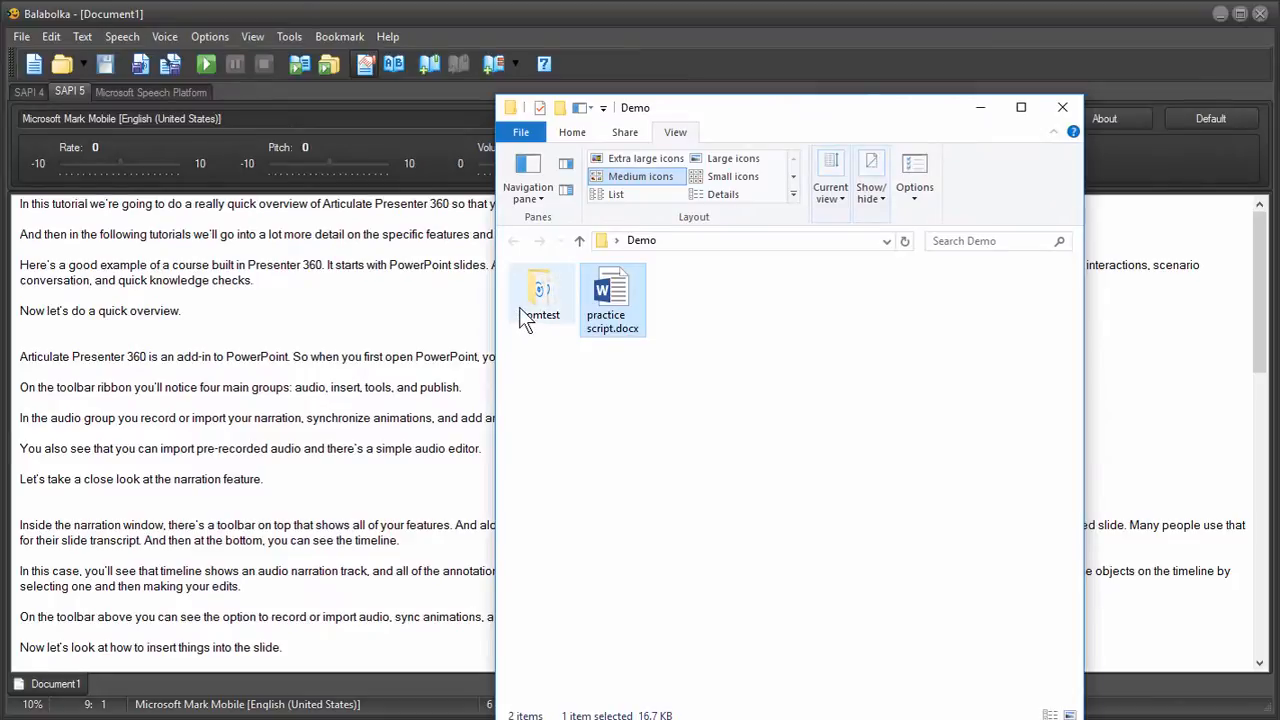
Preview 1 tomtest.wav from the new tomtest folder and close the music player
double_click(540, 290)
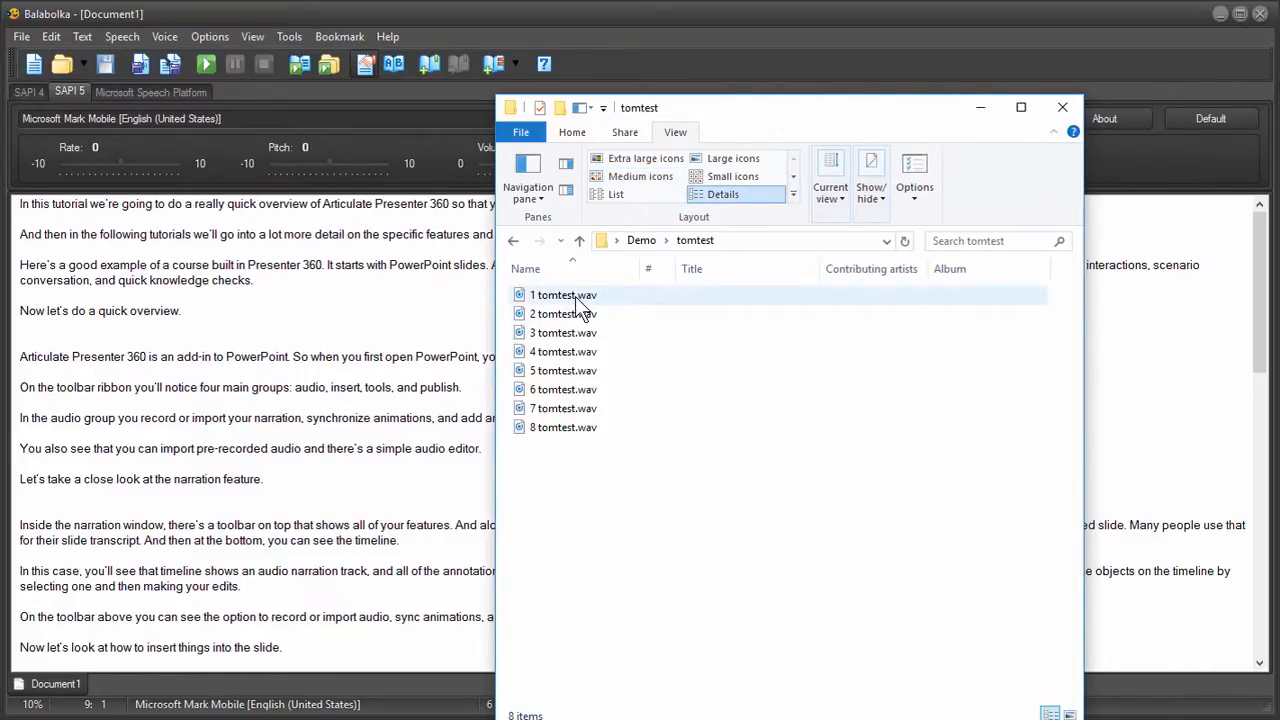
double_click(563, 294)
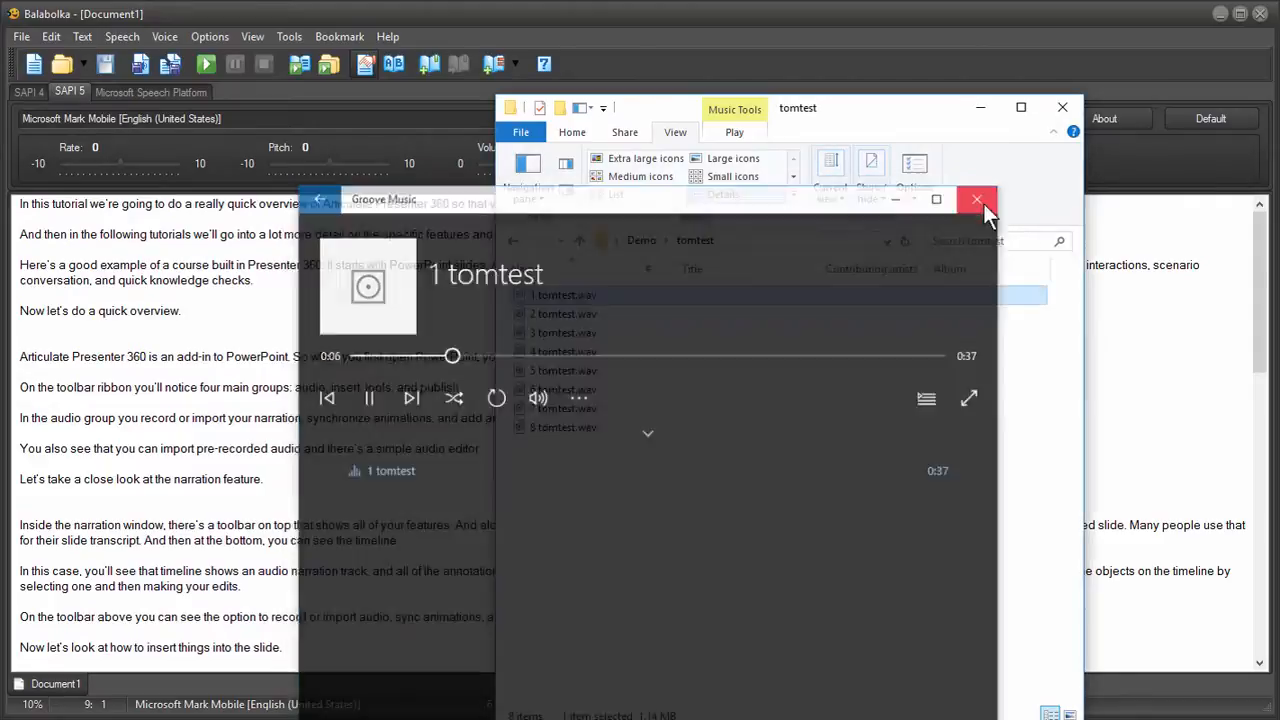
click(976, 199)
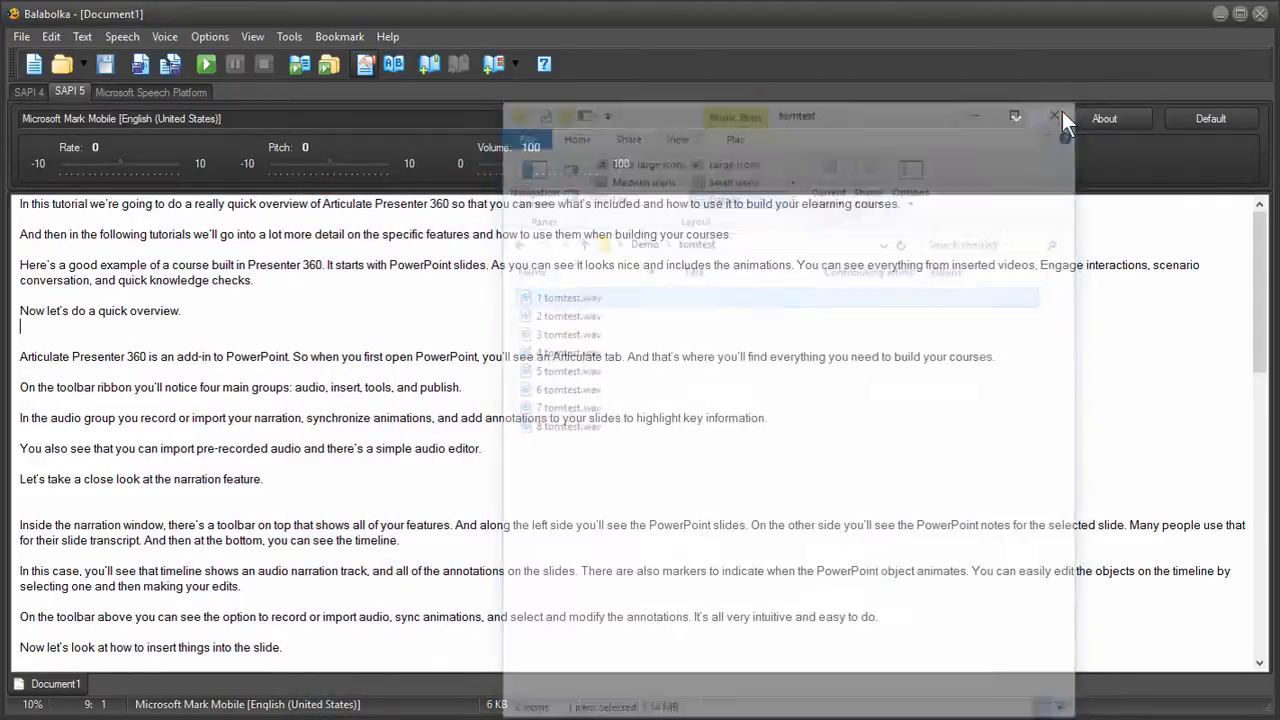
Close the tomtest folder window, returning to the script in Balabolka
click(1054, 116)
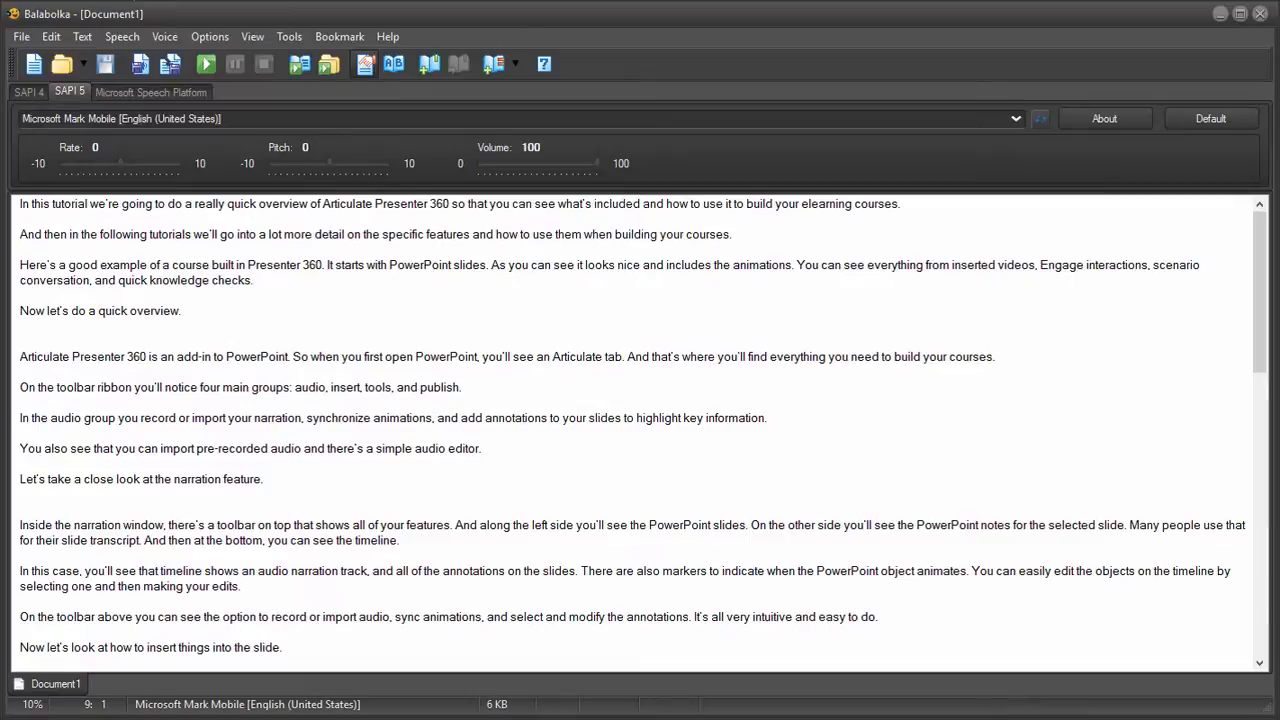
mouse_move(649, 315)
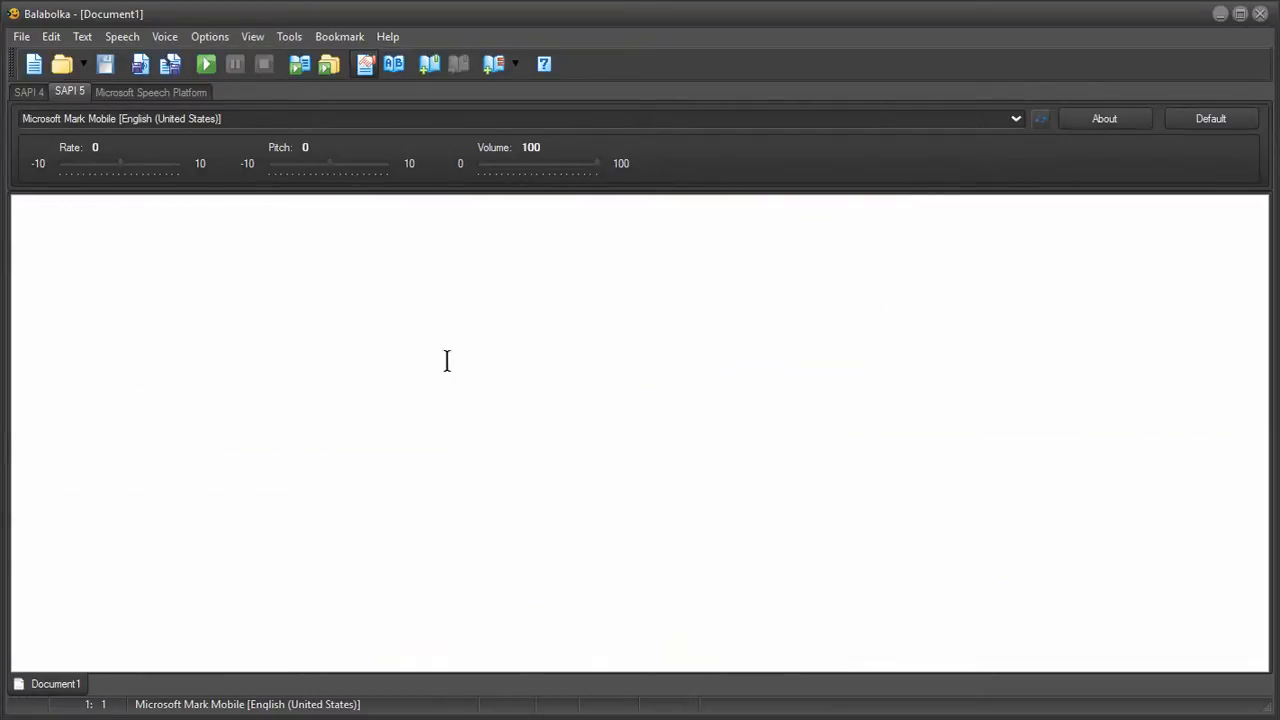
mouse_move(536, 352)
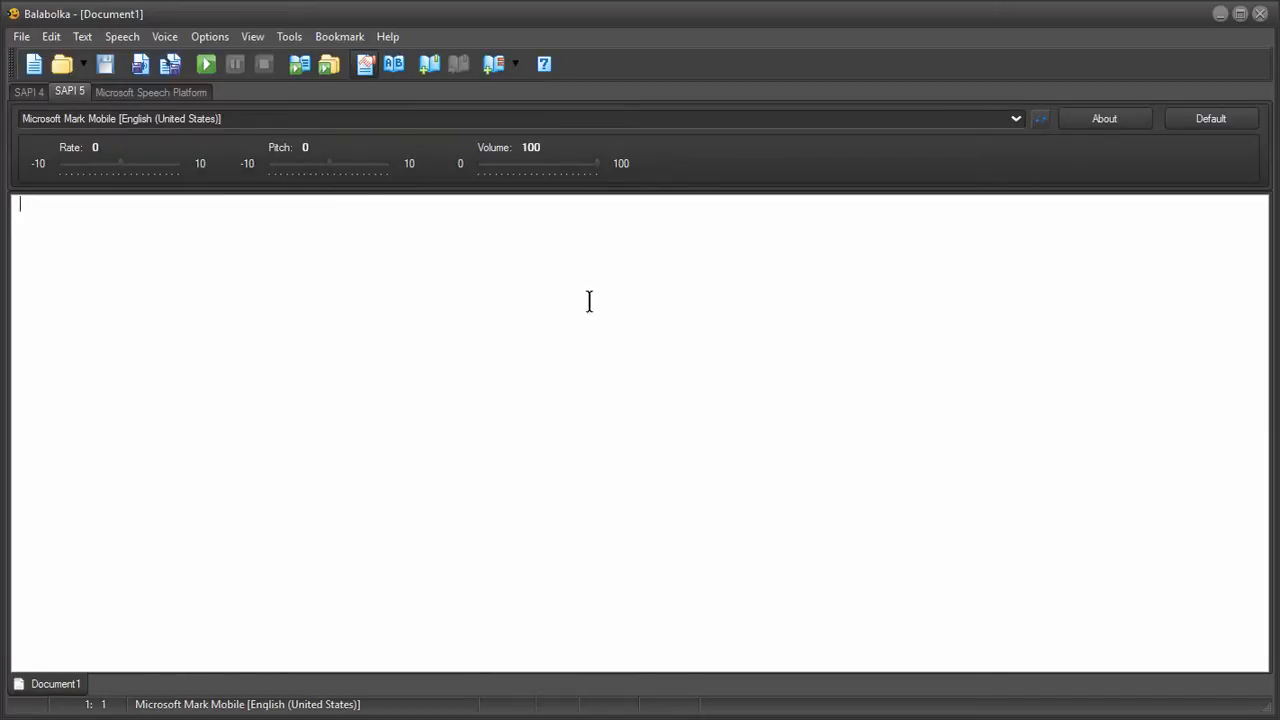
mouse_move(289, 36)
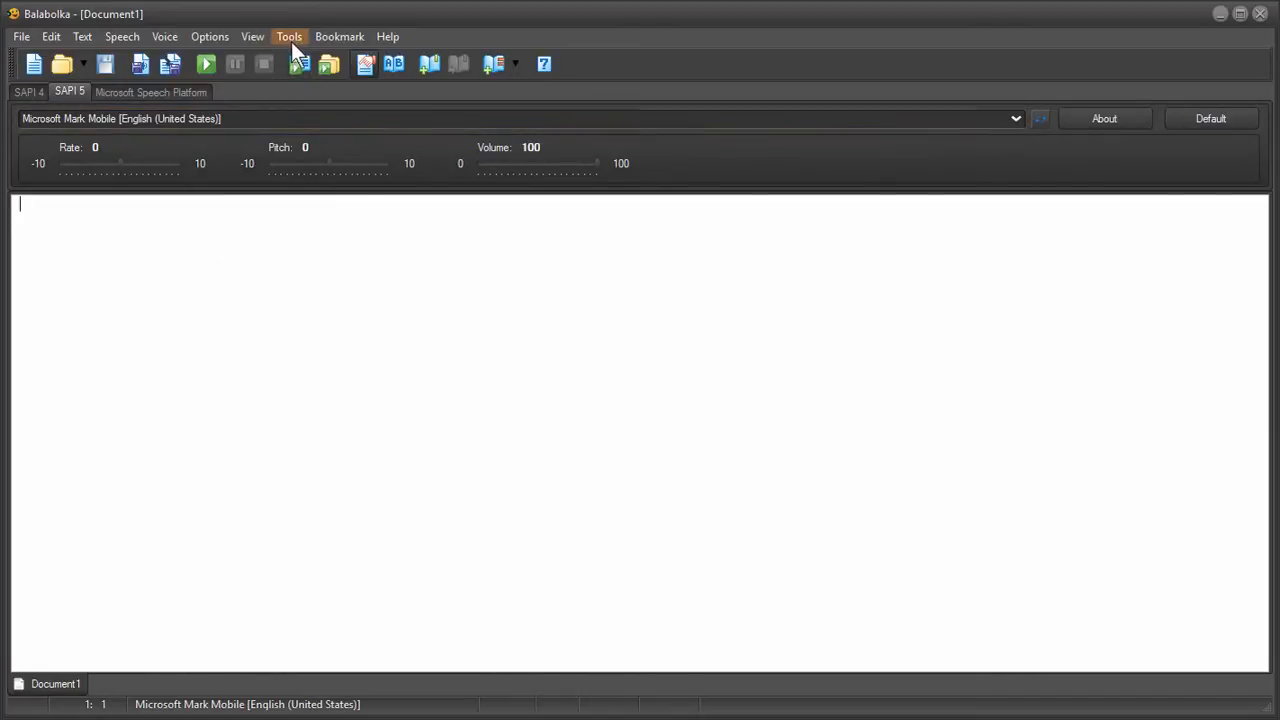
click(252, 36)
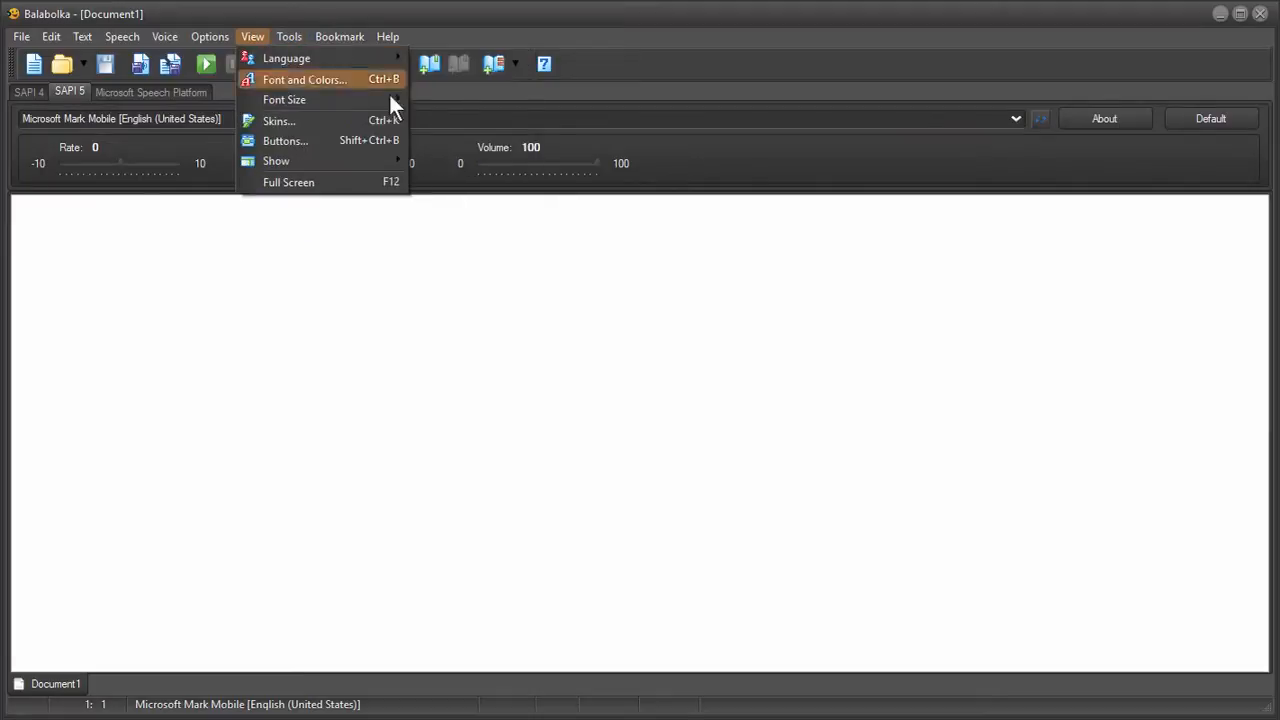
click(289, 36)
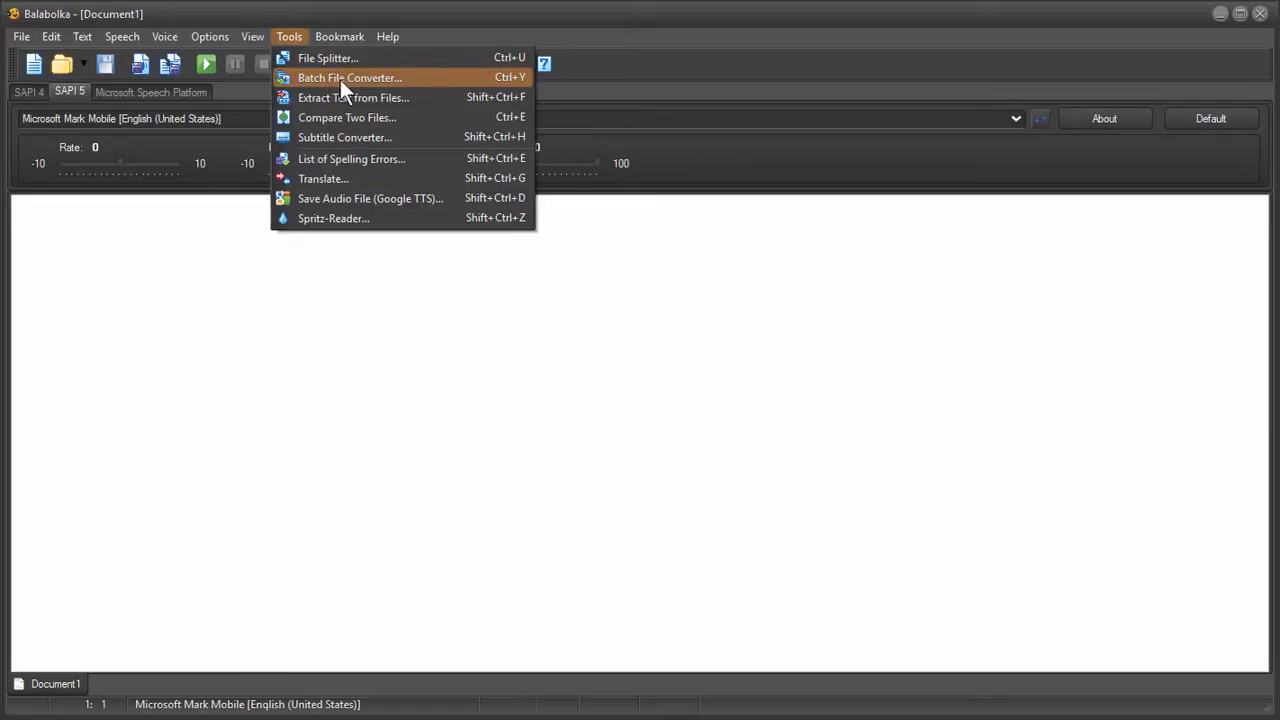
click(349, 77)
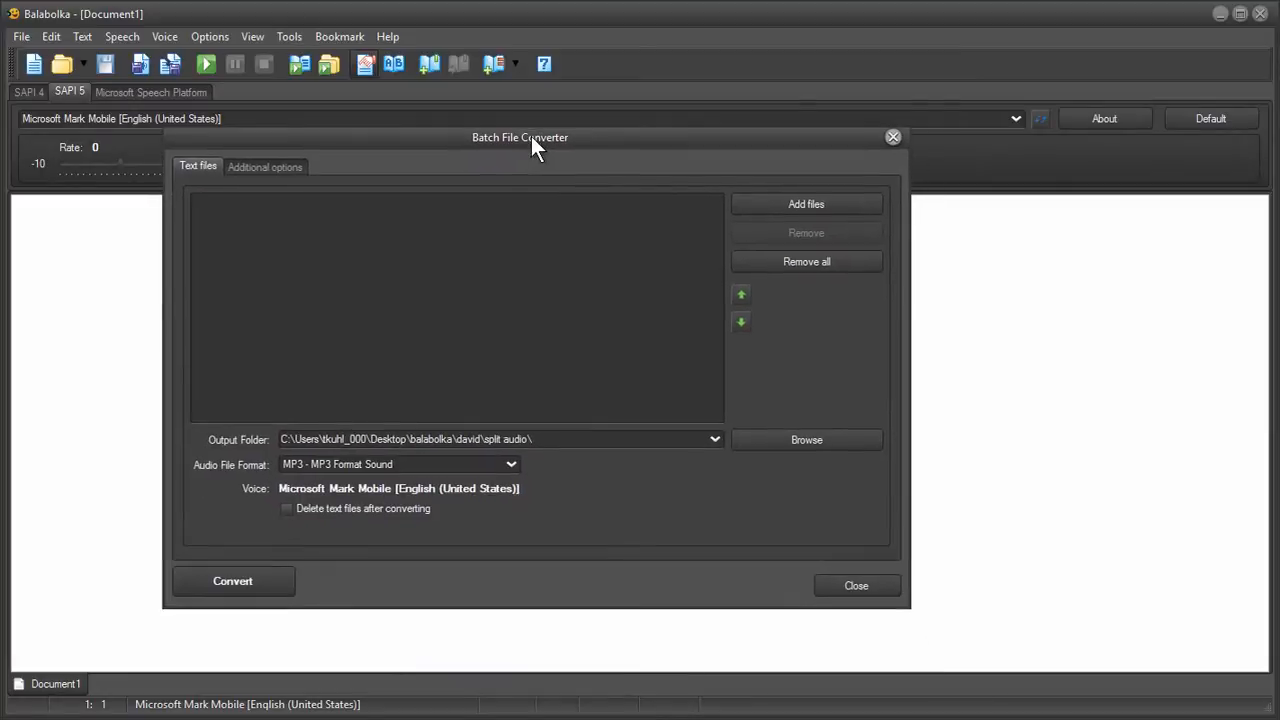
mouse_move(870, 658)
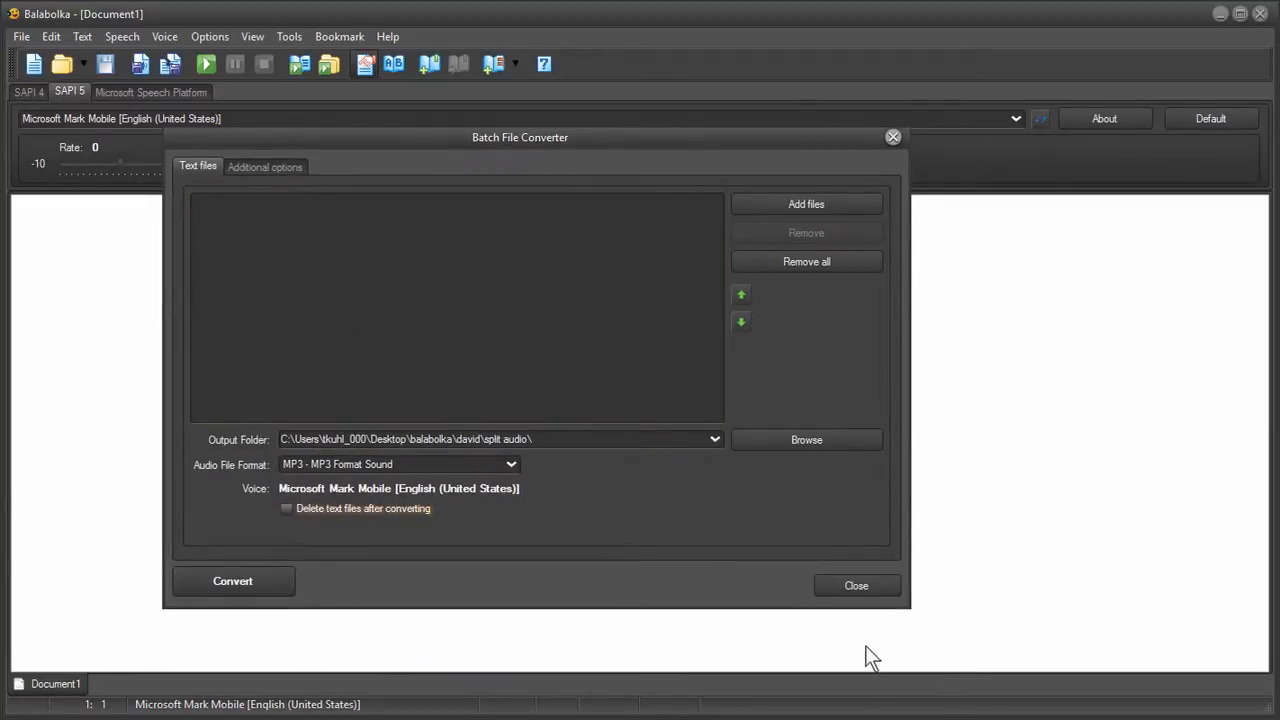
click(856, 585)
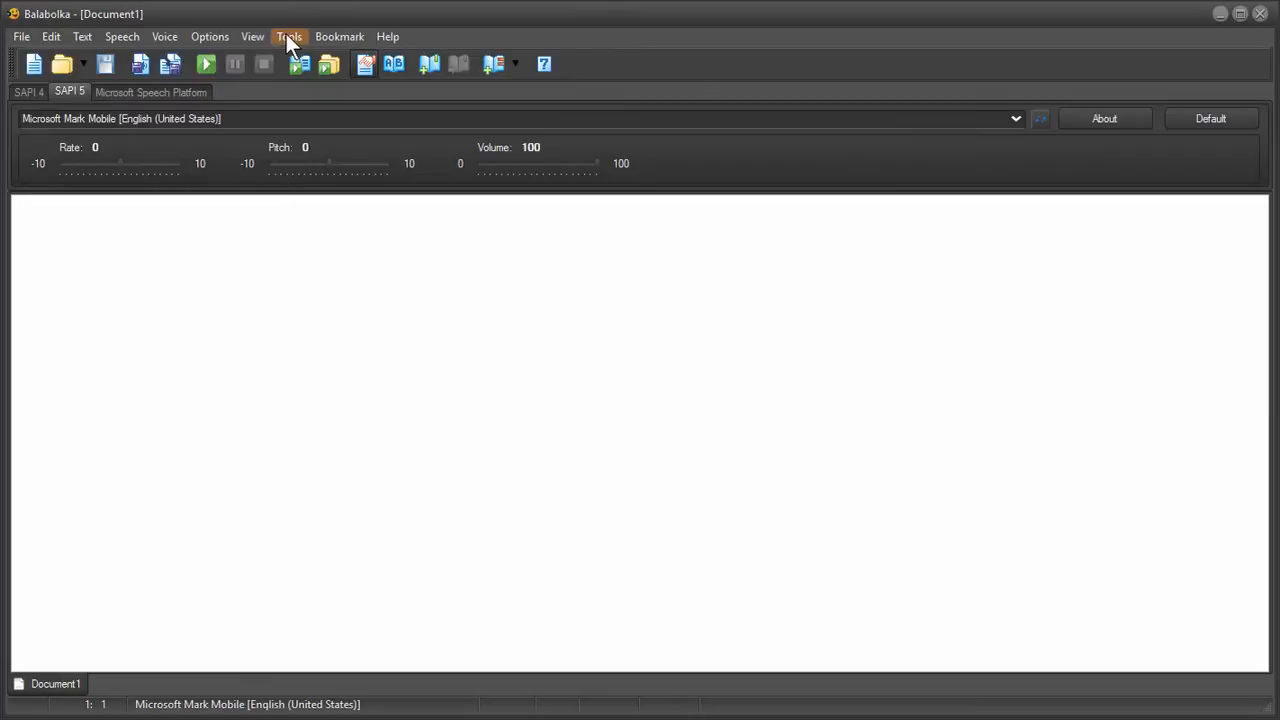
Set the File Splitter to split by two empty lines in succession, not by output file size
click(288, 36)
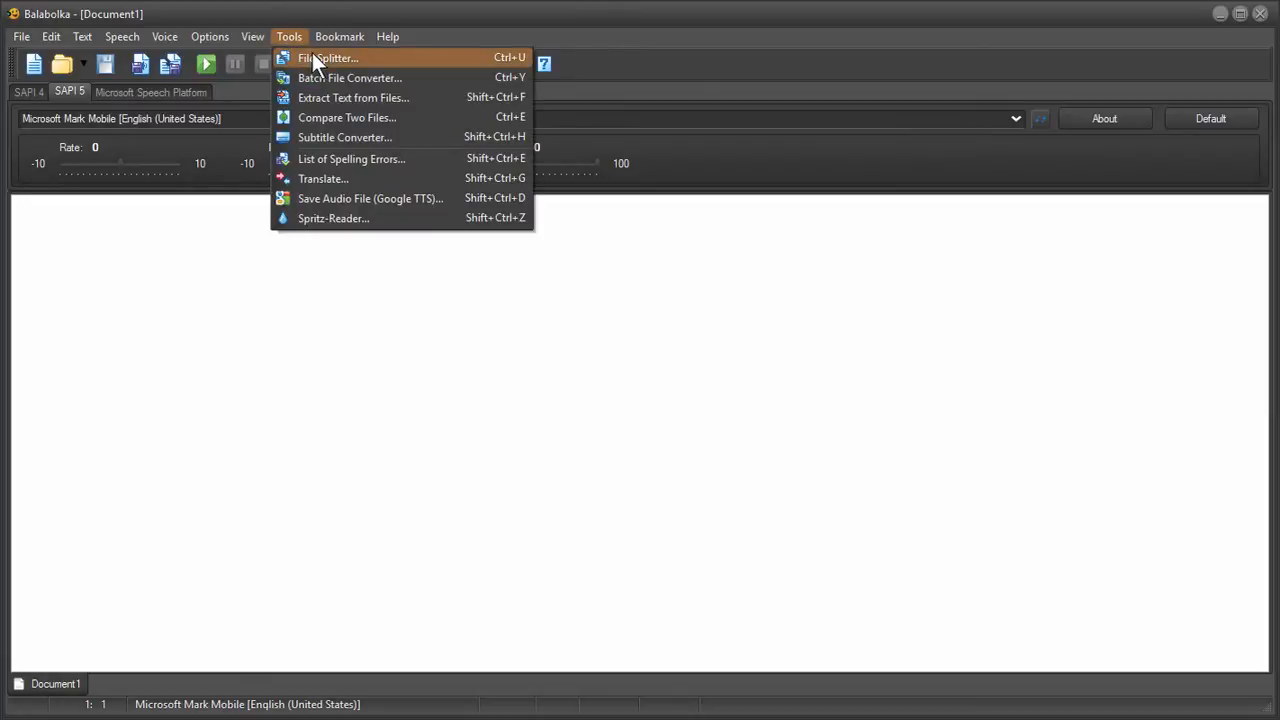
click(328, 57)
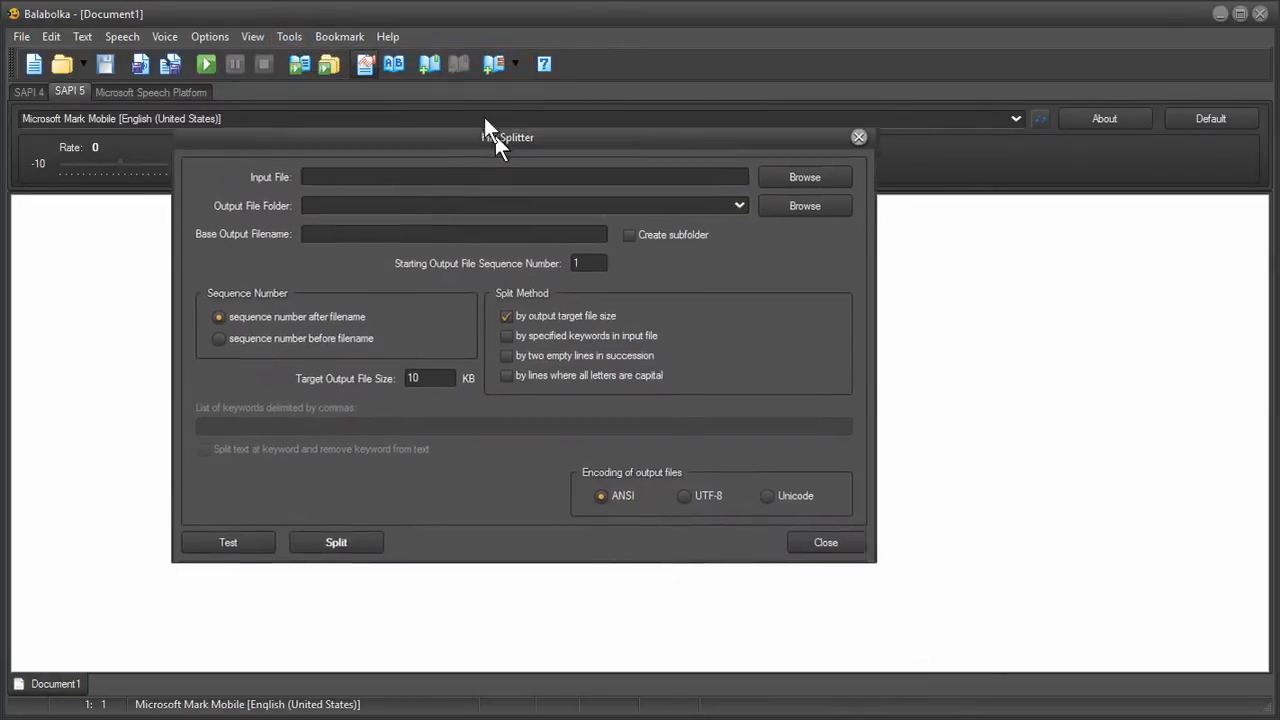
drag(507, 137, 489, 101)
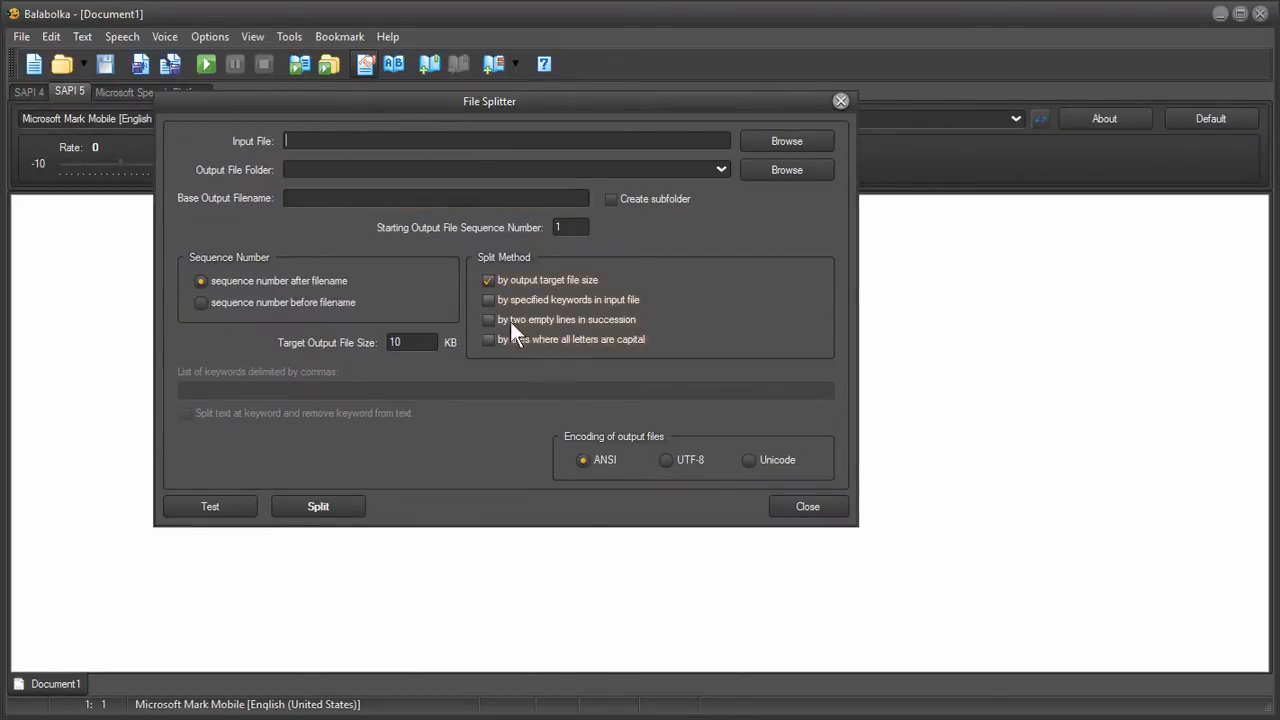
click(489, 319)
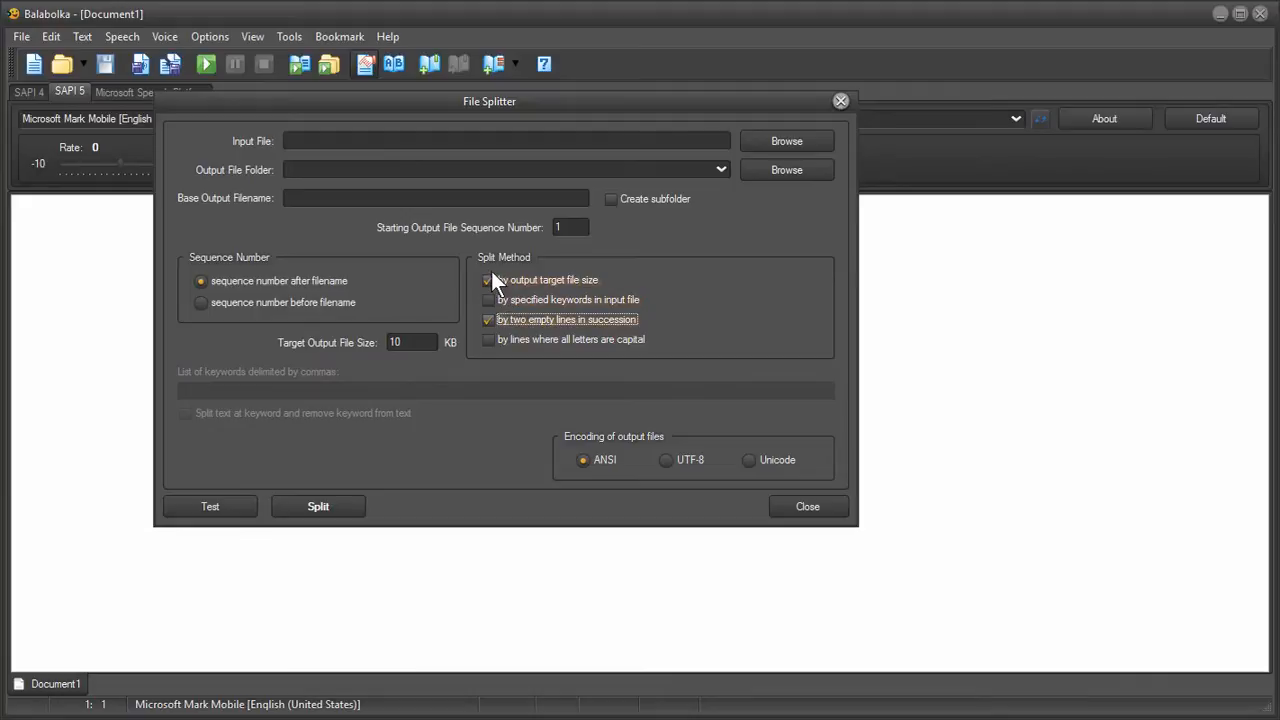
click(489, 280)
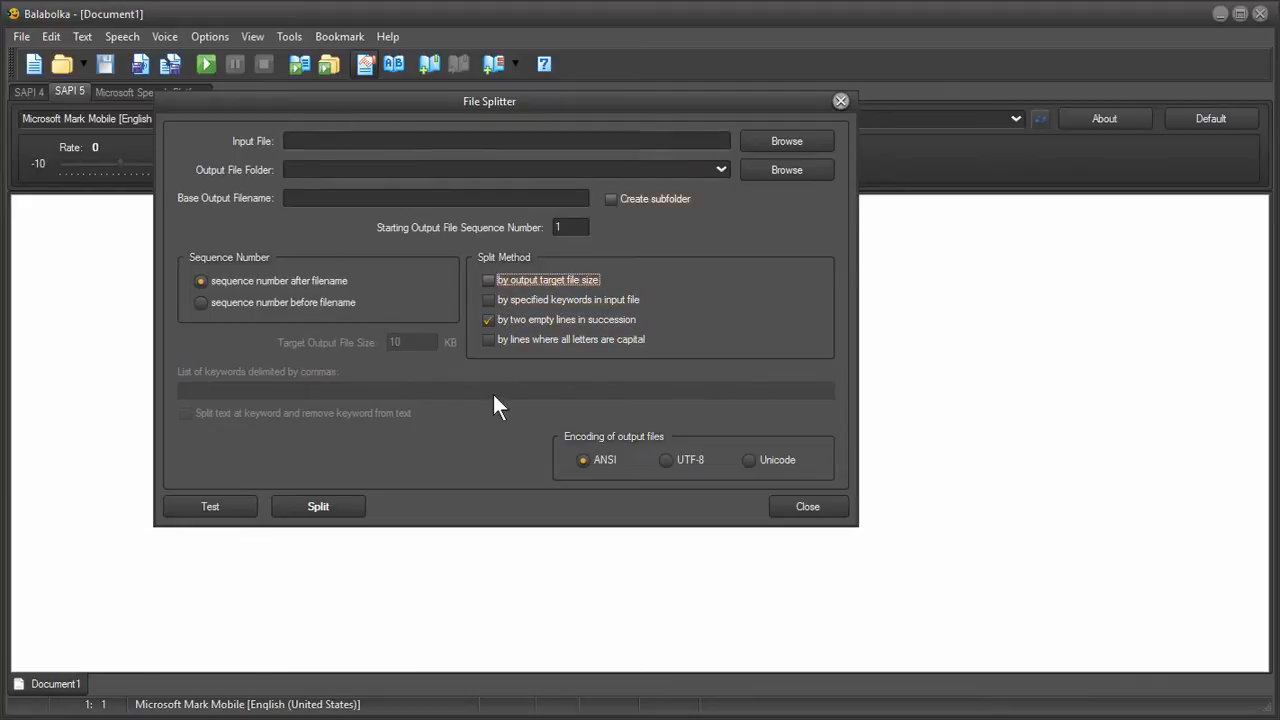
mouse_move(864, 533)
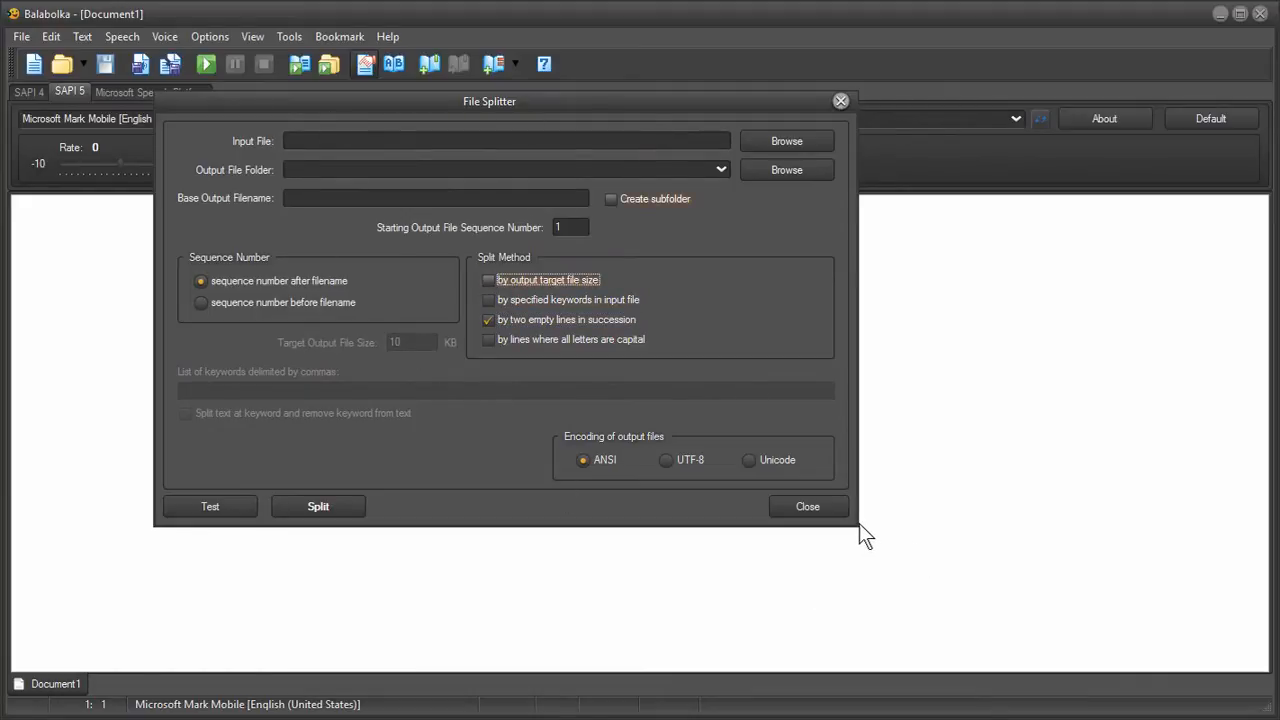
mouse_move(1031, 407)
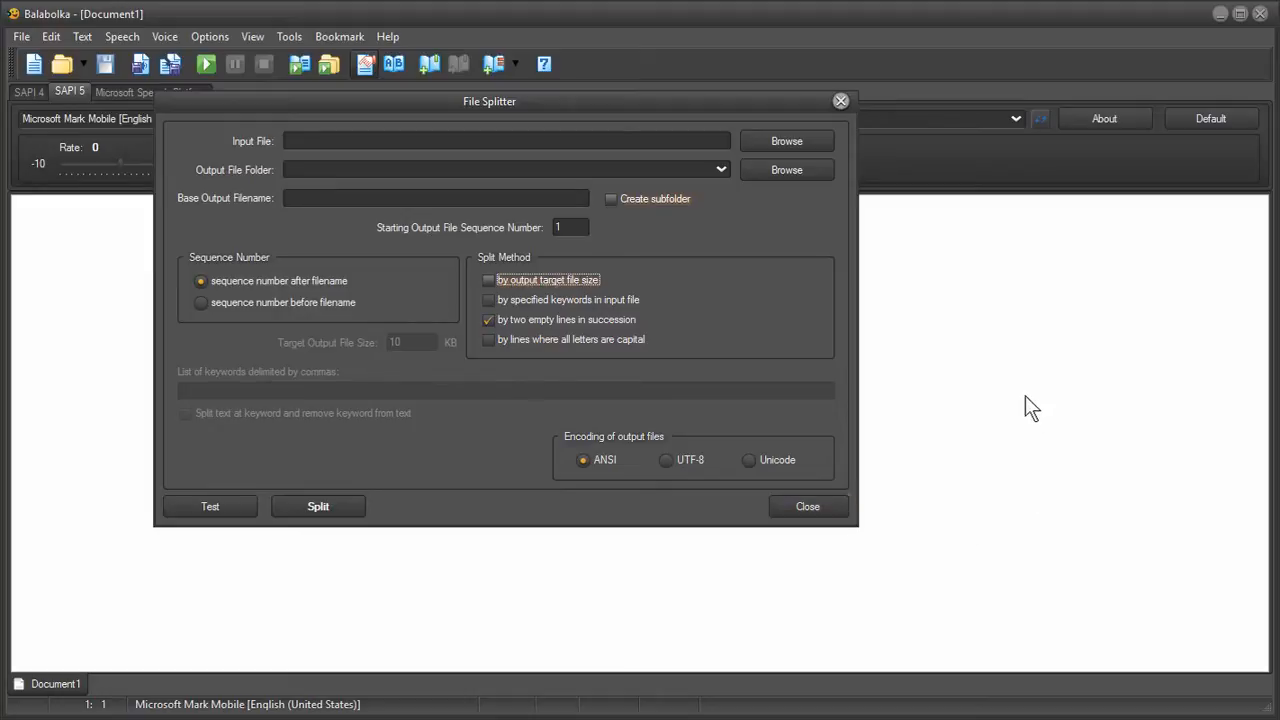
mouse_move(920, 361)
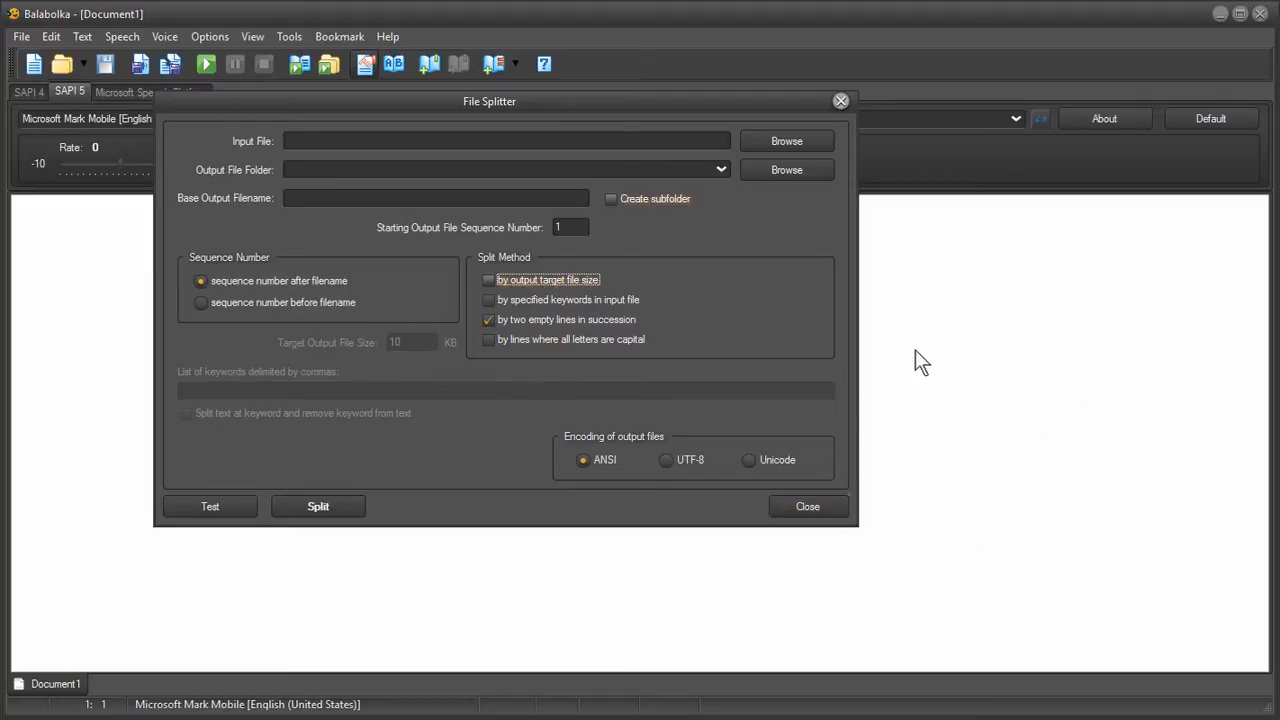
click(807, 506)
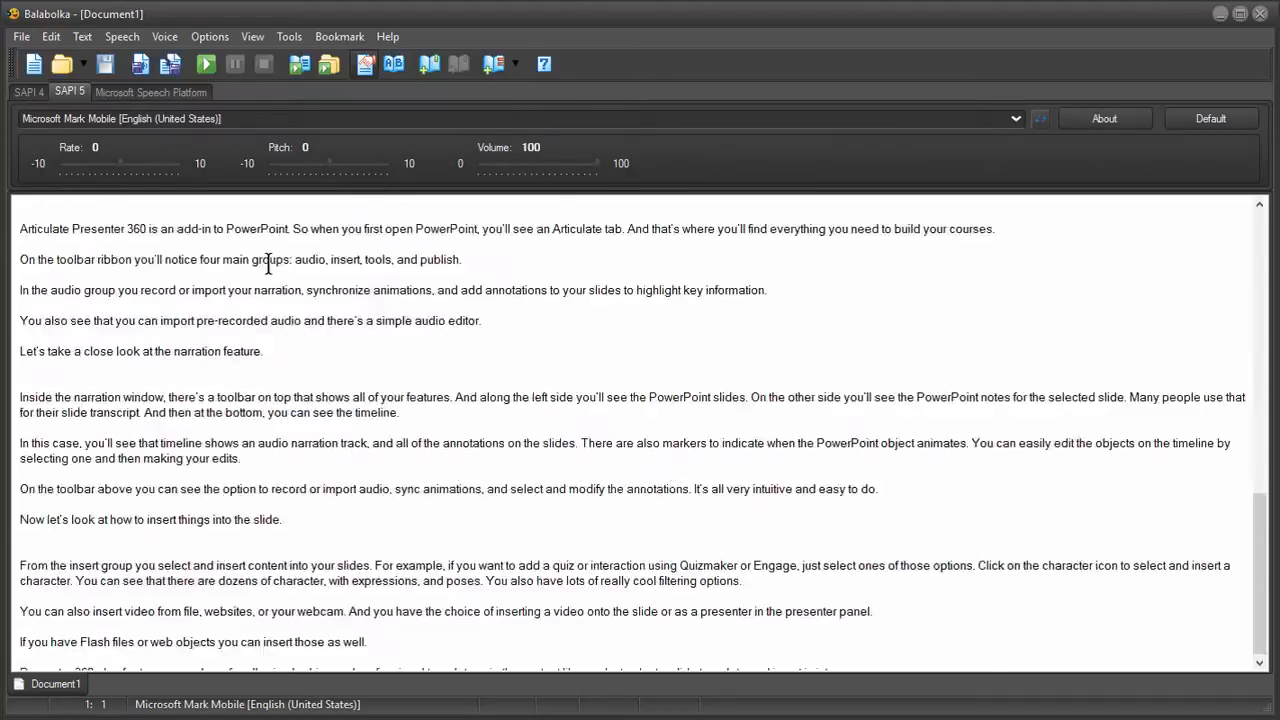
Scroll the restored script back to its opening paragraph
scroll(up, 3)
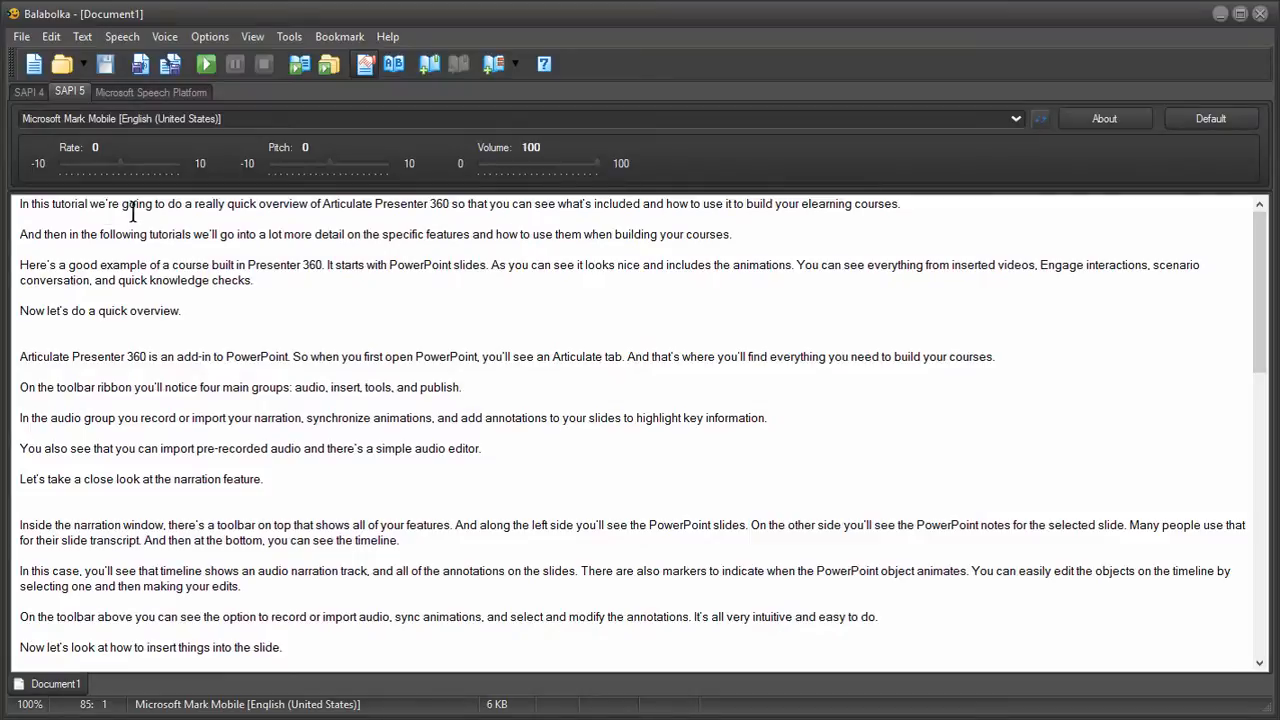
mouse_move(373, 210)
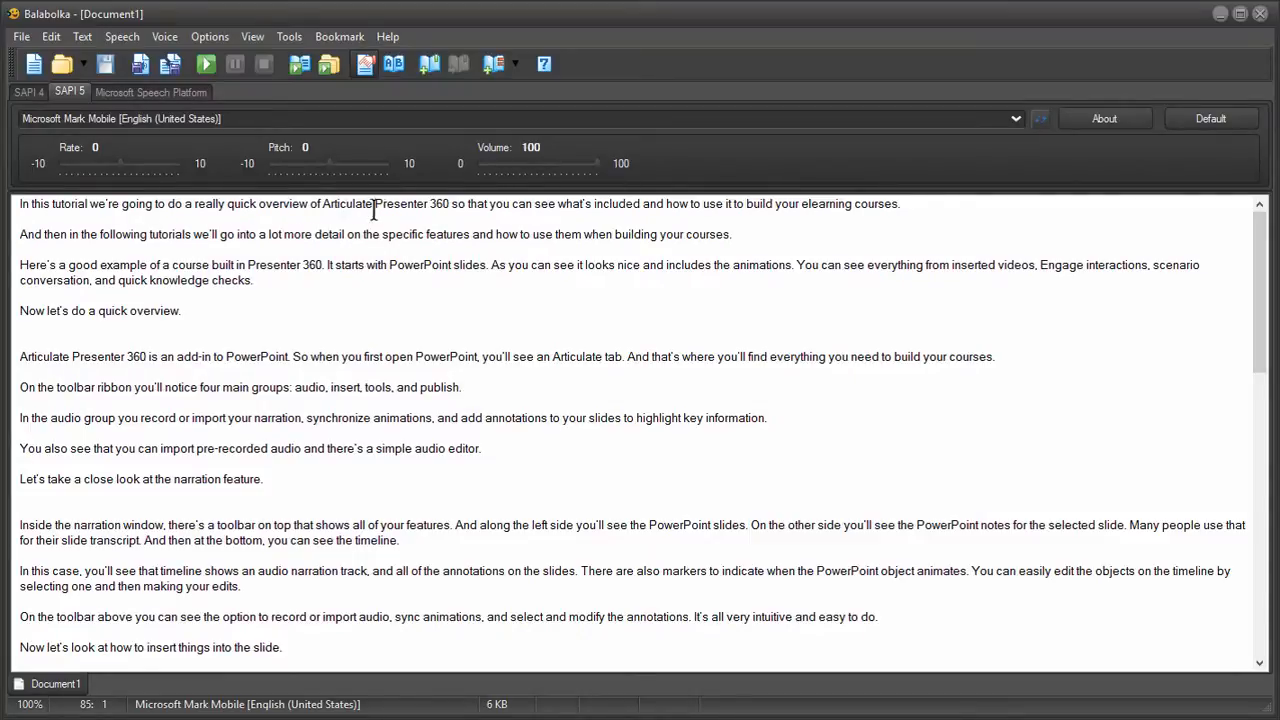
mouse_move(435, 208)
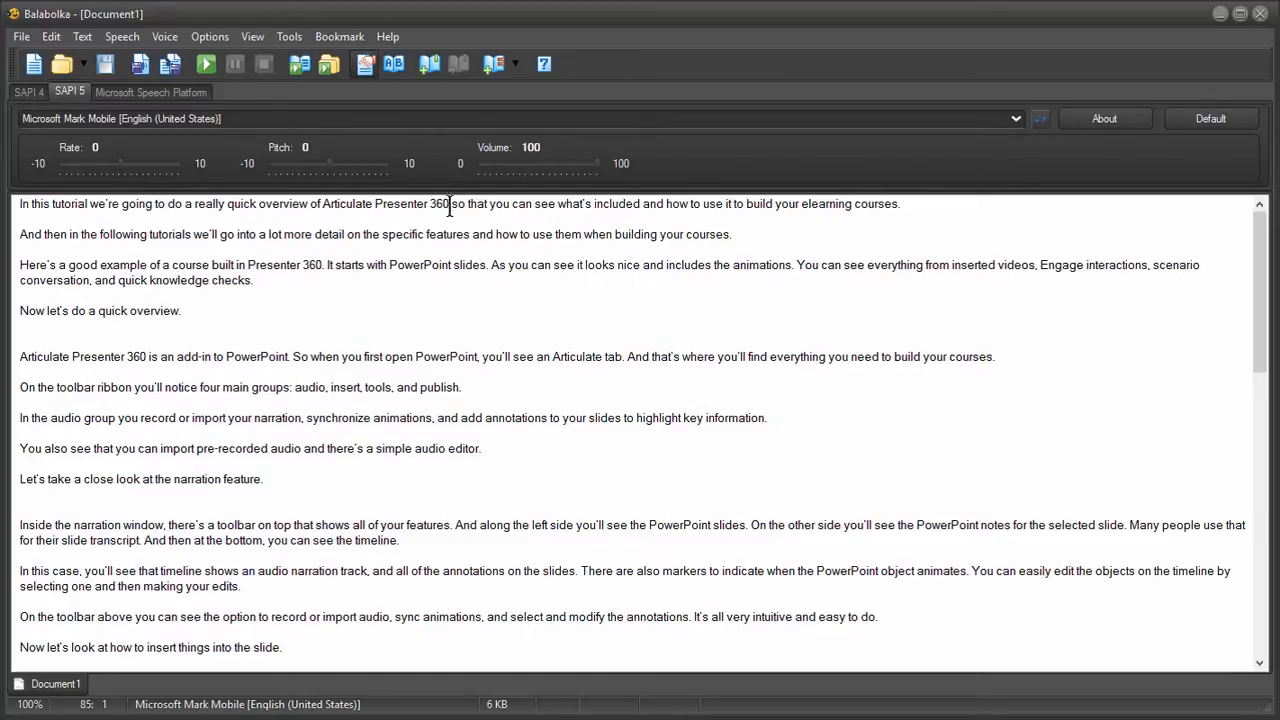
mouse_move(473, 211)
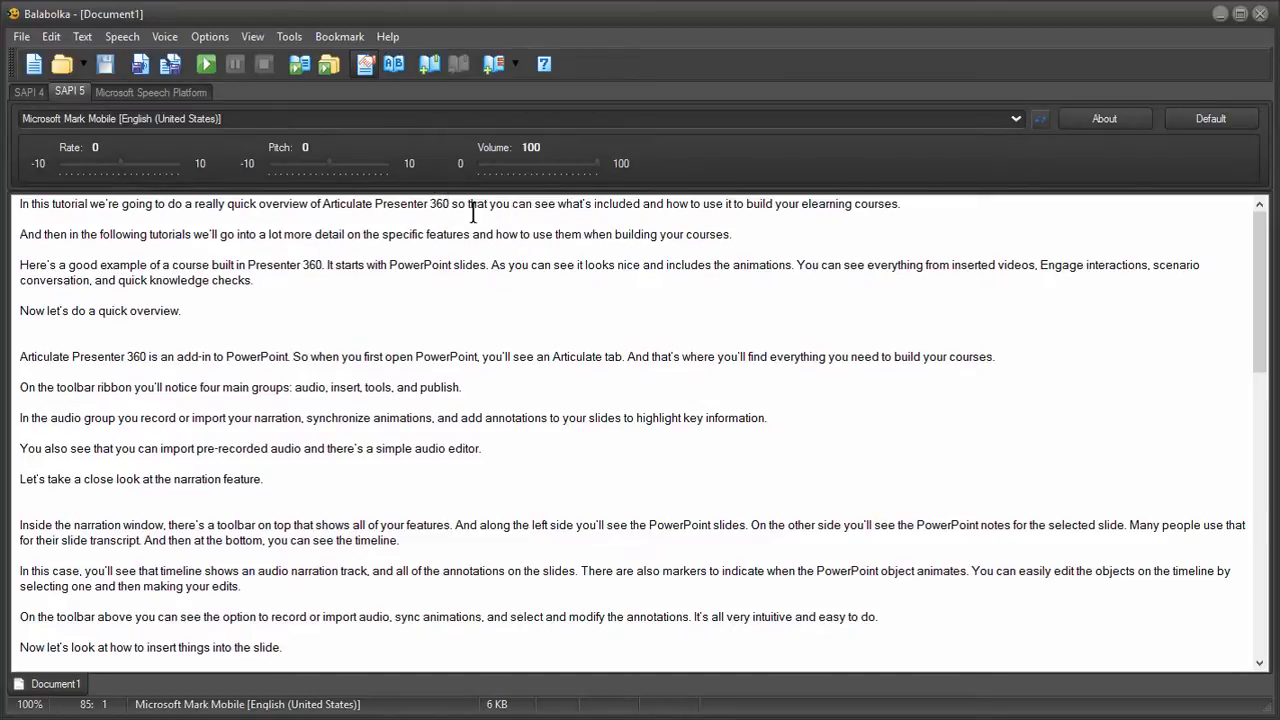